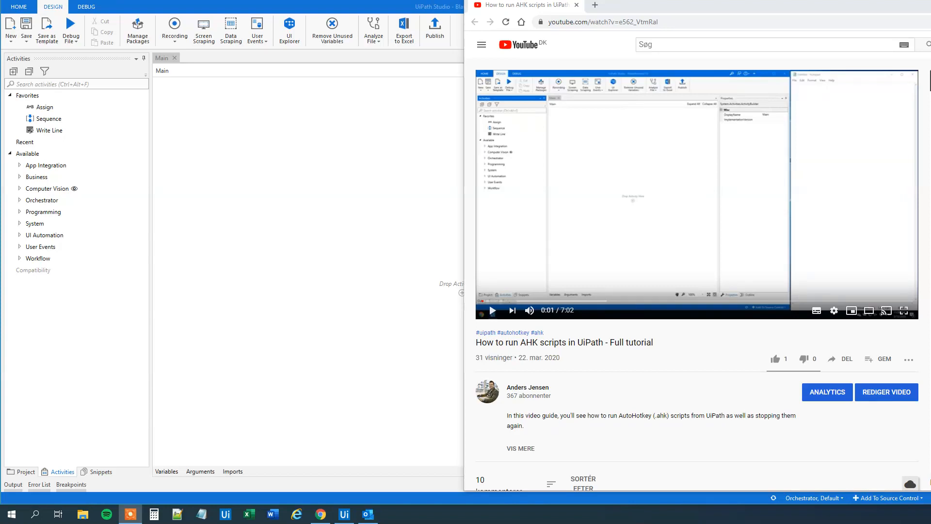
Step: Scroll down to Hassaan's comment requesting a video on automating unread emails
{"action": "scroll", "scroll_direction": "down", "scroll_amount": 3}
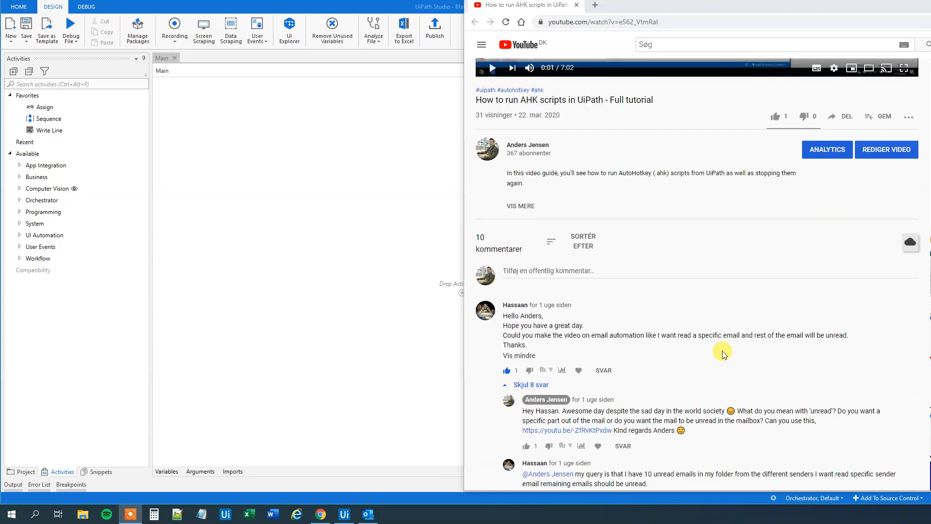
{"action": "scroll", "scroll_direction": "down", "scroll_amount": 3}
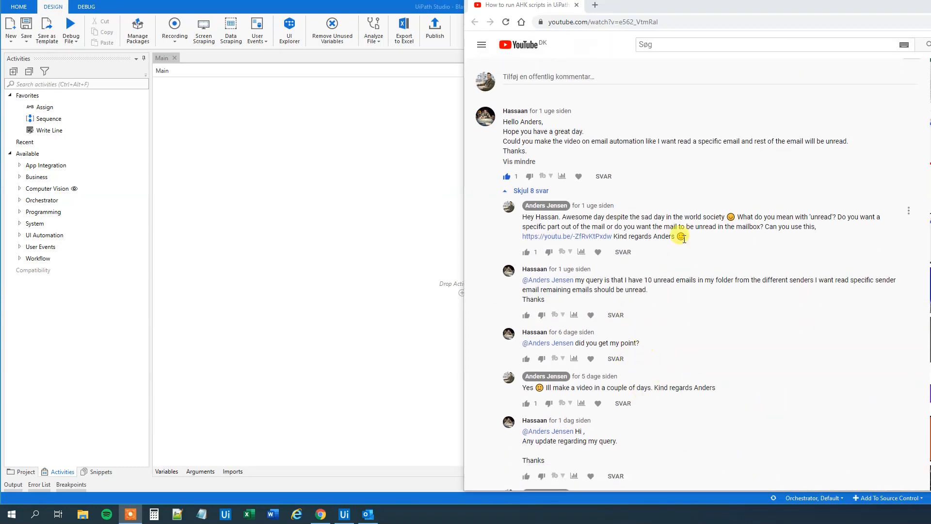
{"action": "mouse_move", "coordinate": [653, 299]}
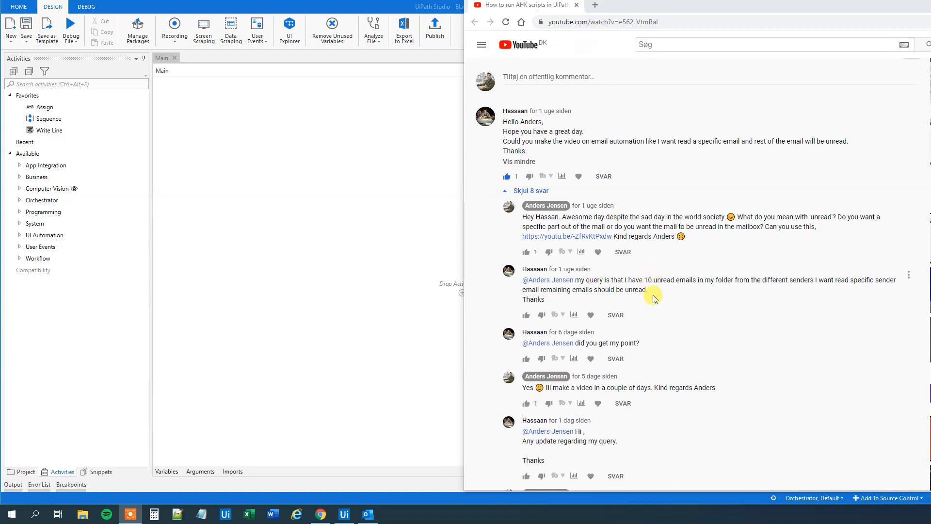
{"action": "mouse_move", "coordinate": [783, 292]}
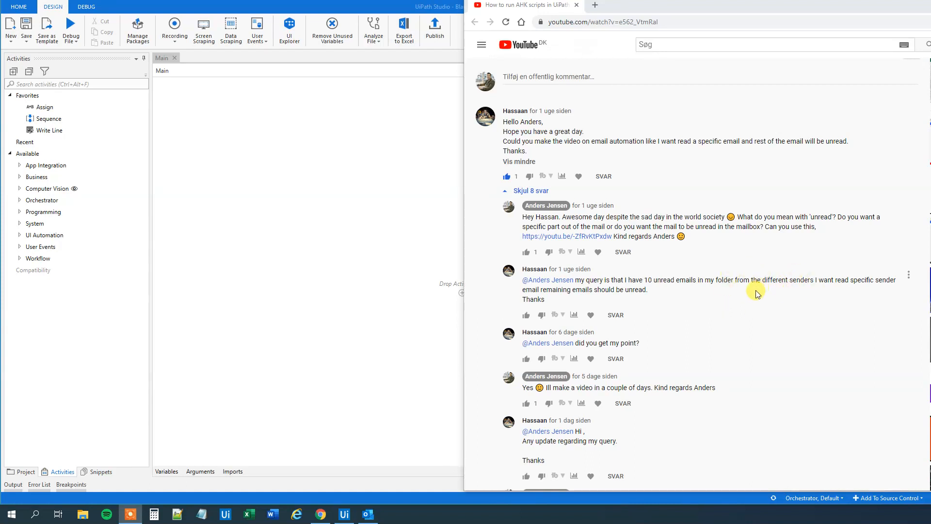
{"action": "mouse_move", "coordinate": [804, 274]}
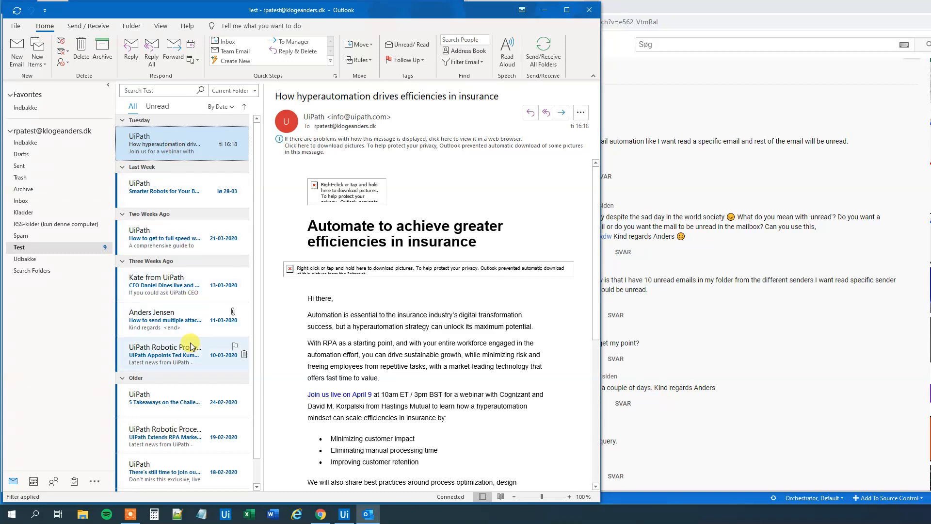
Step: Open a few Test folder emails, then mark all ten messages as unread
{"action": "left_click", "coordinate": [165, 285]}
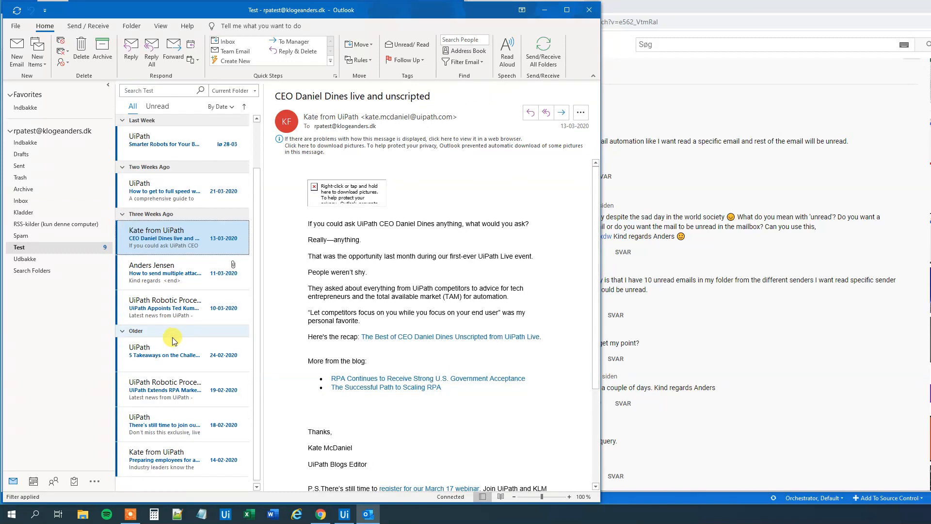
{"action": "left_click", "coordinate": [164, 459]}
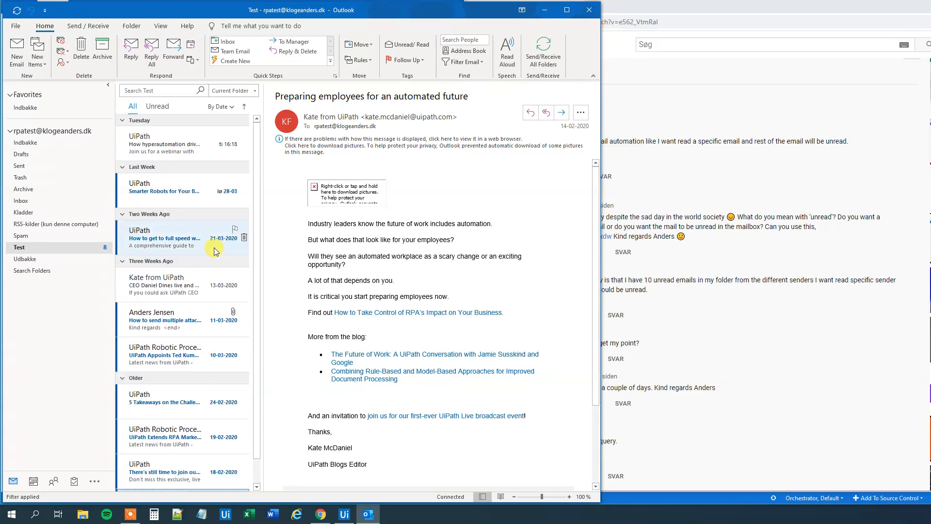
{"action": "left_click", "coordinate": [165, 144]}
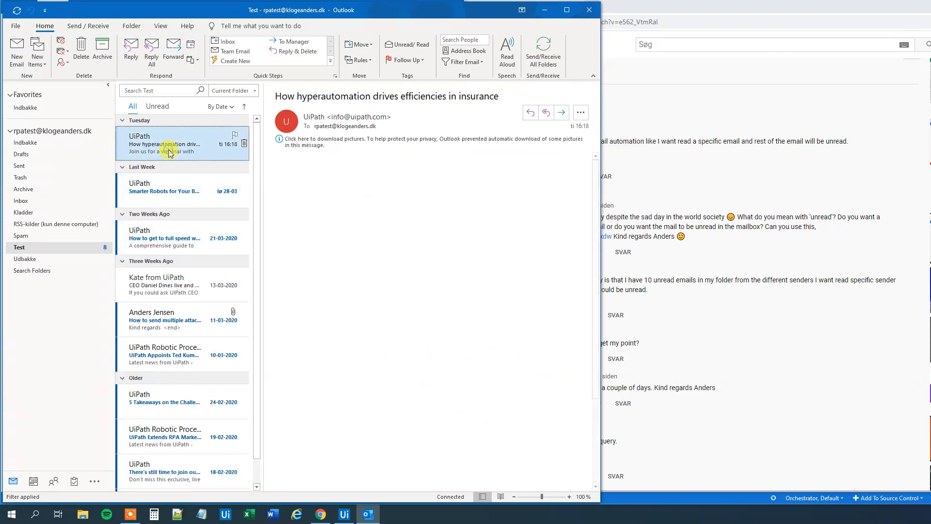
{"action": "right_click", "coordinate": [169, 143]}
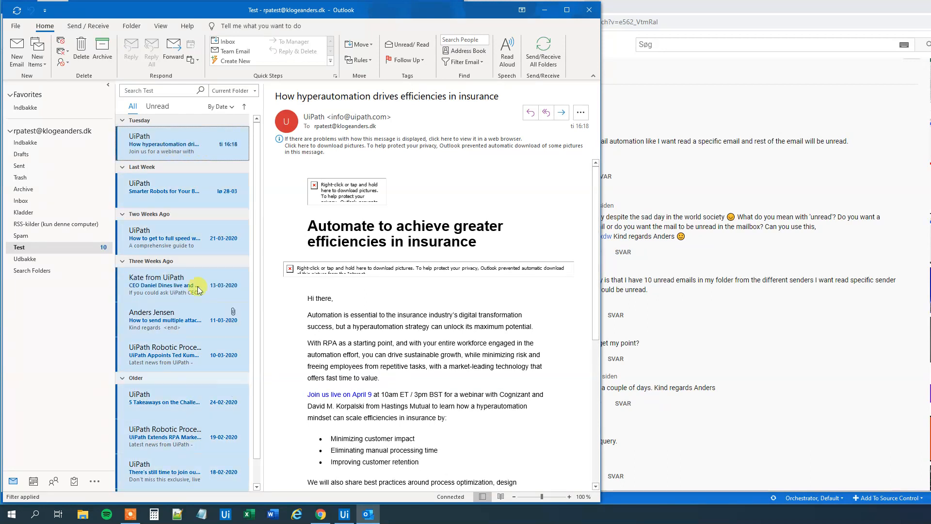
{"action": "mouse_move", "coordinate": [334, 257]}
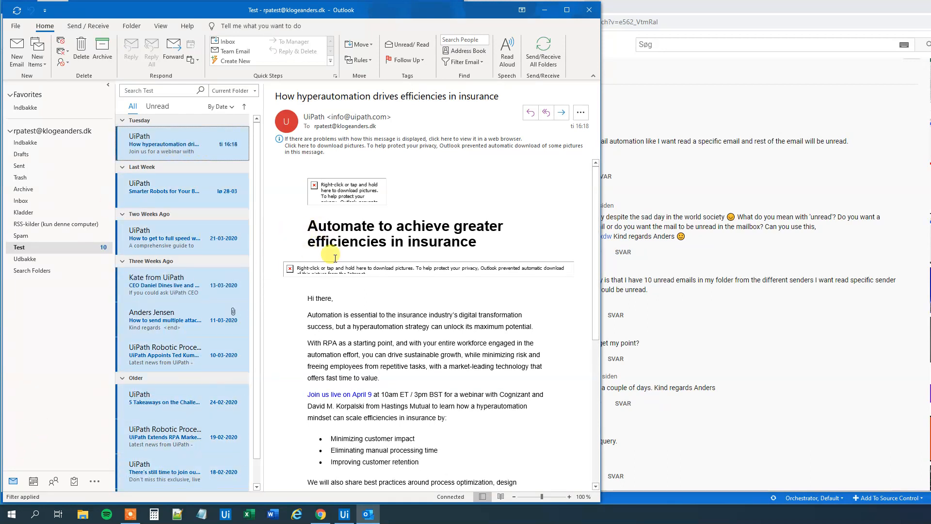
{"action": "left_click", "coordinate": [341, 514]}
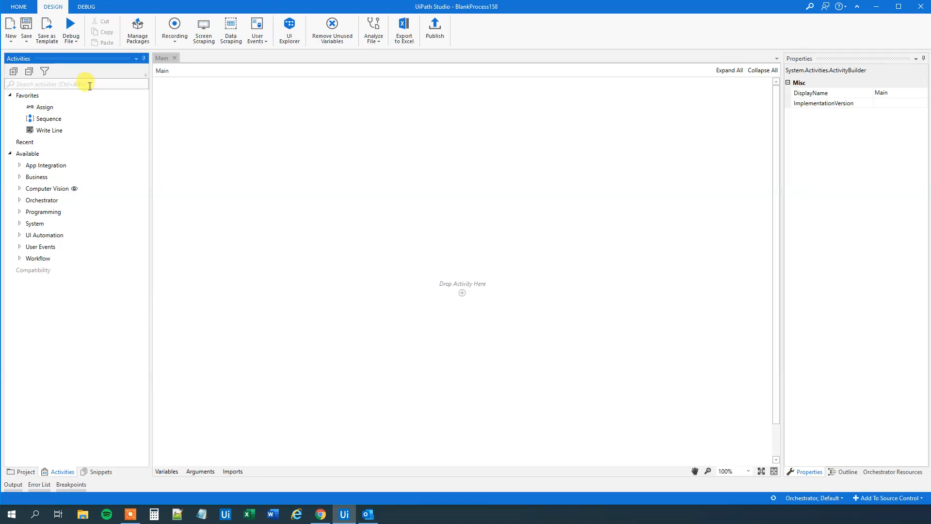
Step: Search 'get' and drag Get Outlook Mail Messages into a new sequence in Main
{"action": "type", "text": "get out"}
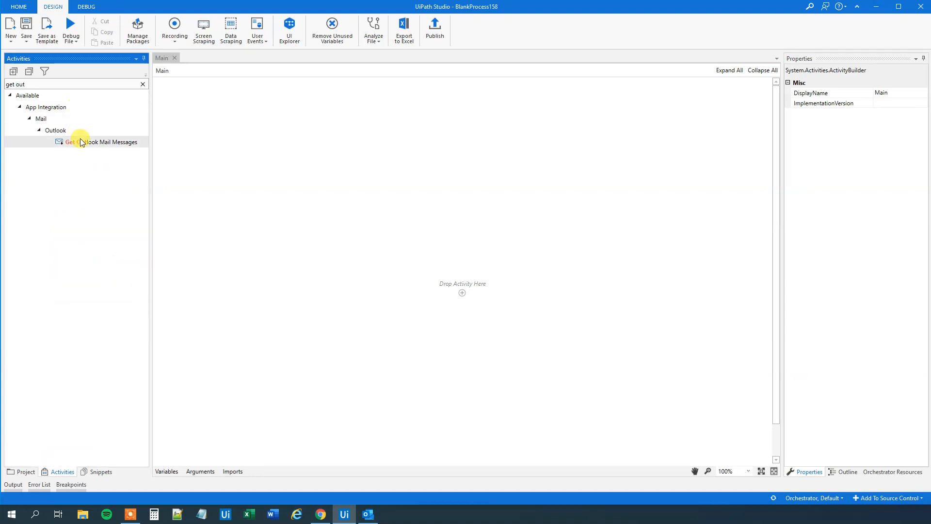
{"action": "left_click_drag", "start_coordinate": [80, 141], "coordinate": [463, 294]}
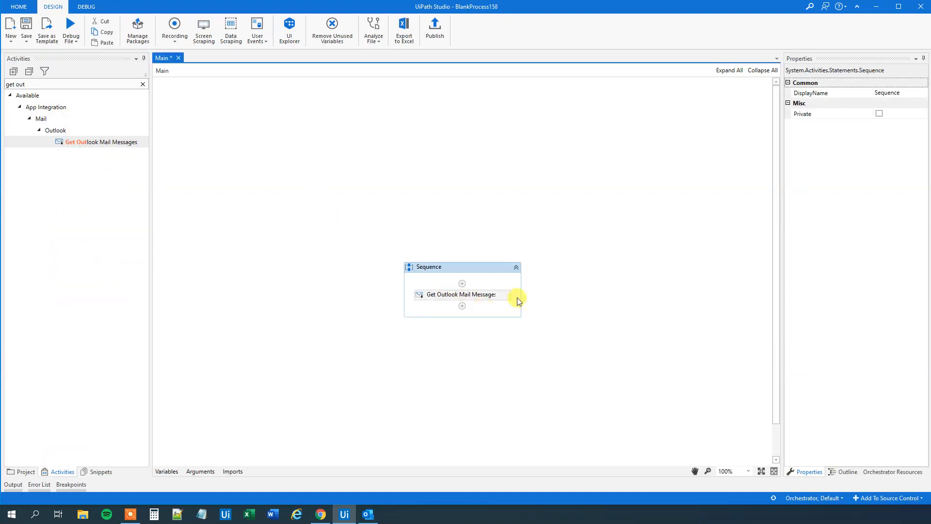
Step: Create String variable strMailAccount defaulting to the Outlook account address ending eanders.dk
{"action": "left_click", "coordinate": [167, 471]}
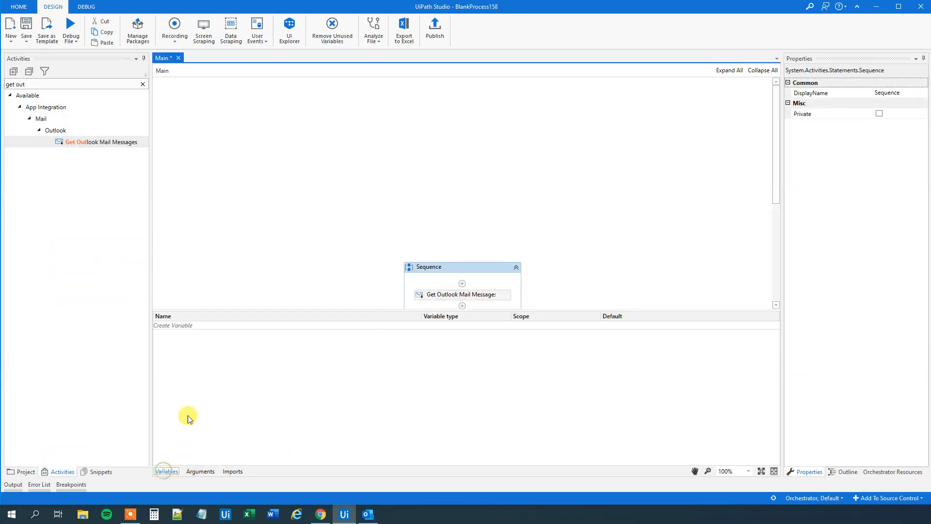
{"action": "left_click", "coordinate": [173, 327]}
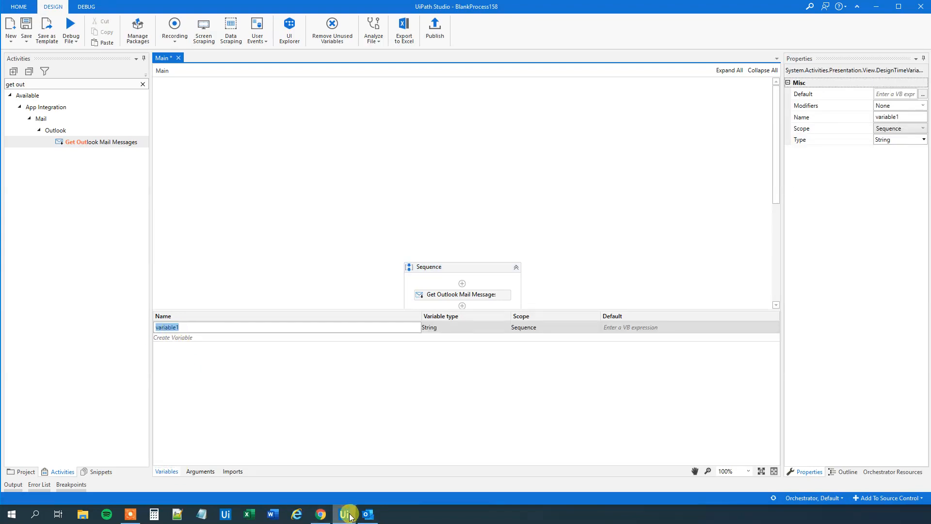
{"action": "left_click", "coordinate": [367, 514]}
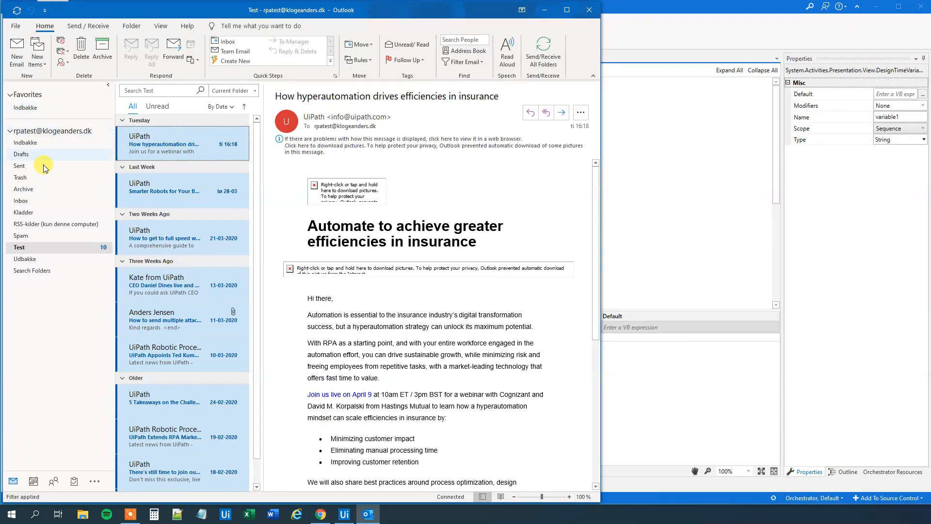
{"action": "left_click", "coordinate": [344, 514]}
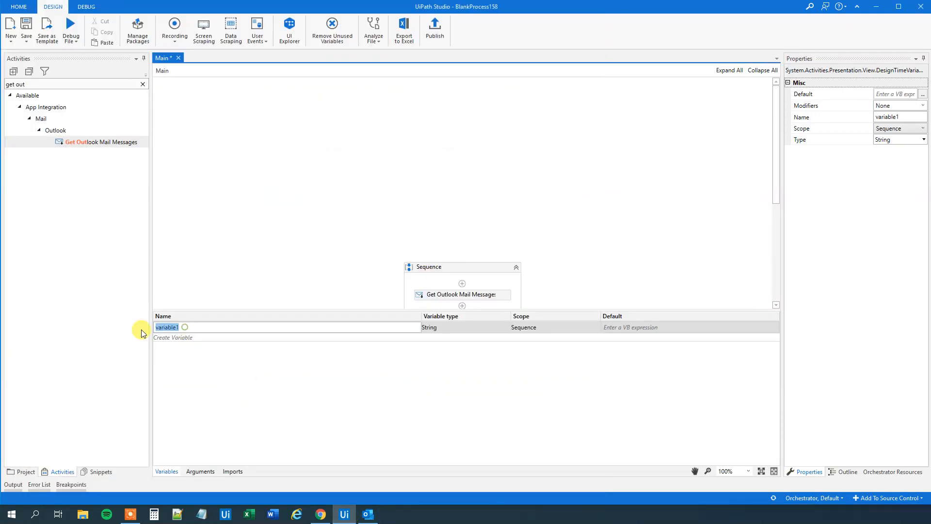
{"action": "type", "text": "strMailAccount"}
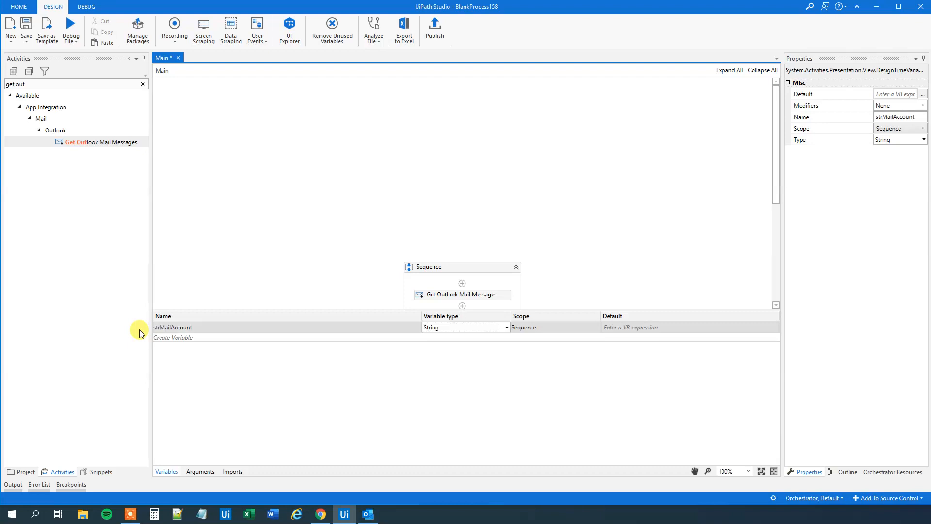
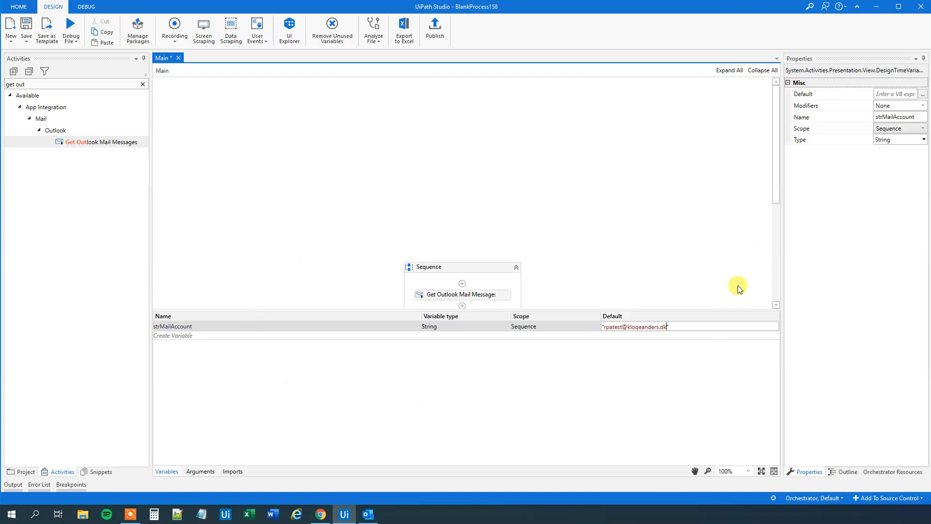
Step: Add a second String variable strMailFolder with default value "Test"
{"action": "left_click", "coordinate": [173, 336]}
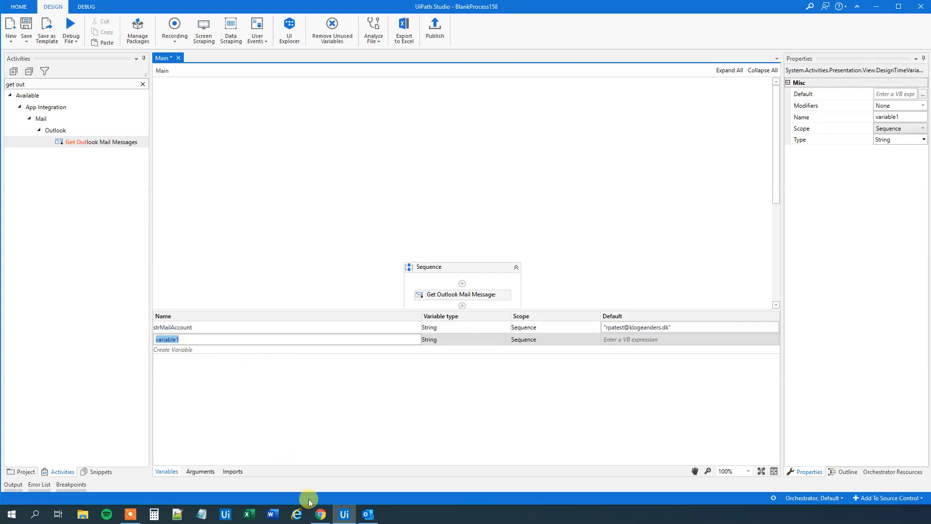
{"action": "left_click", "coordinate": [367, 514]}
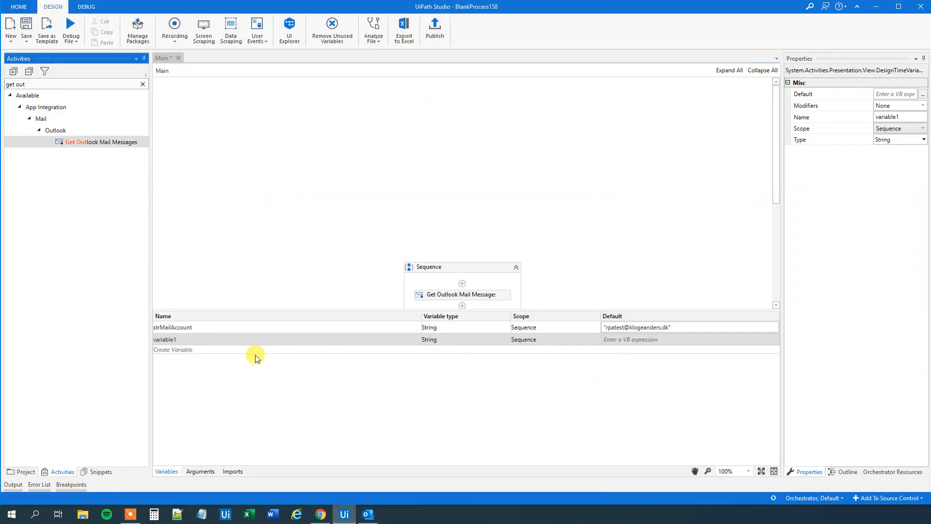
{"action": "type", "text": "strMailFolder"}
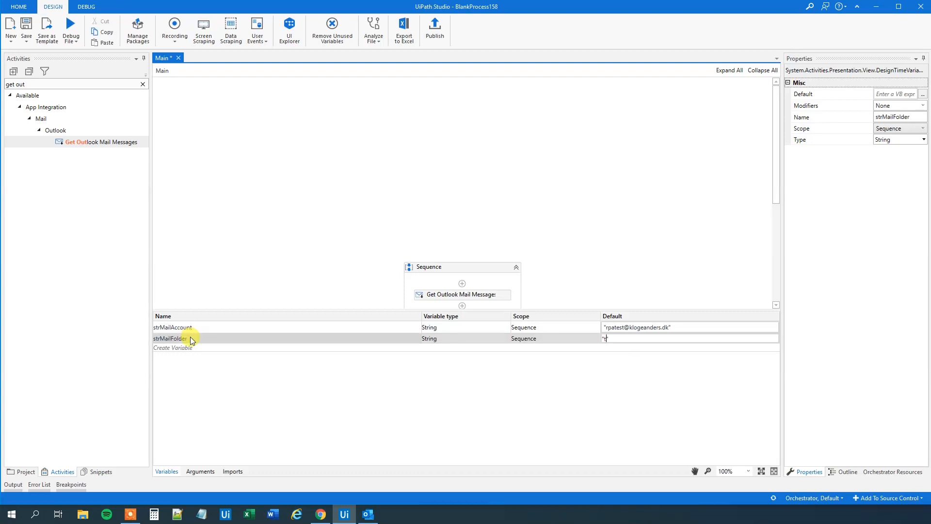
{"action": "type", "text": "Test"}
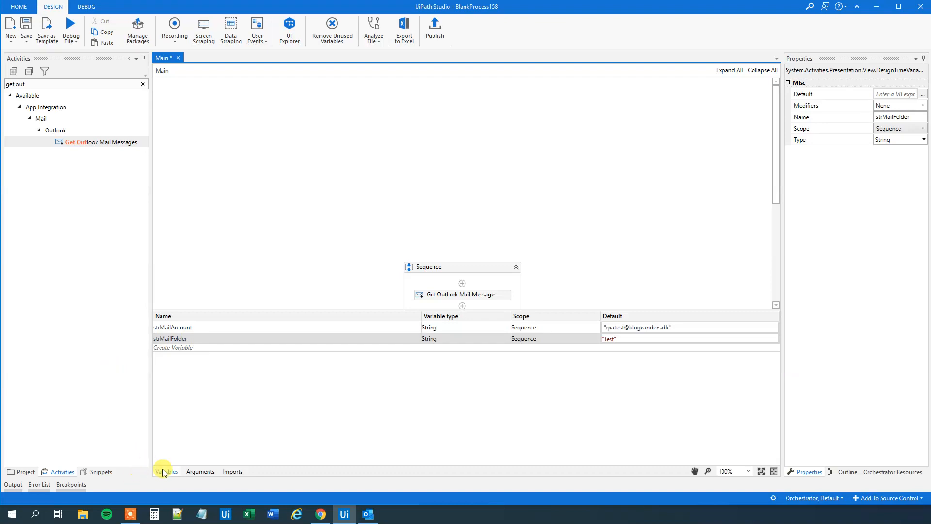
Step: Set the mail activity to folder strMailFolder, only unread, top 30, output listMails
{"action": "left_click", "coordinate": [462, 266]}
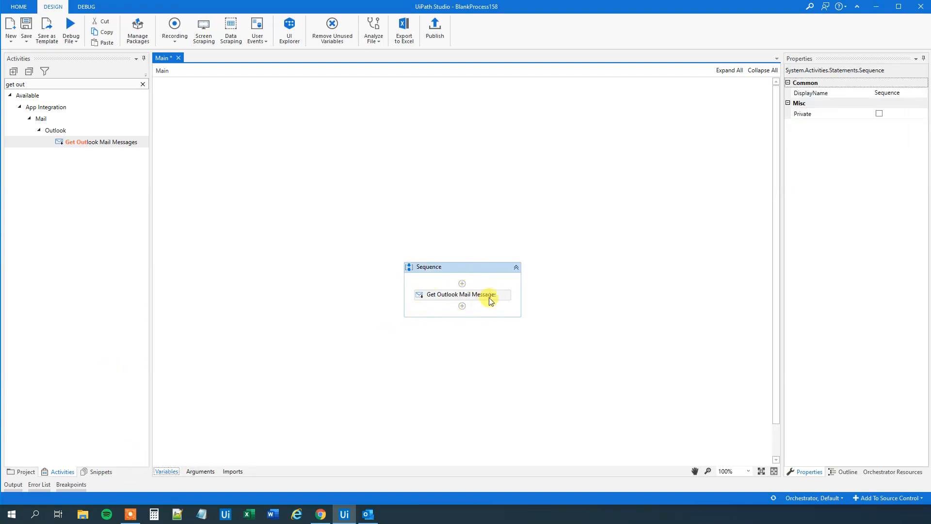
{"action": "left_click", "coordinate": [462, 294]}
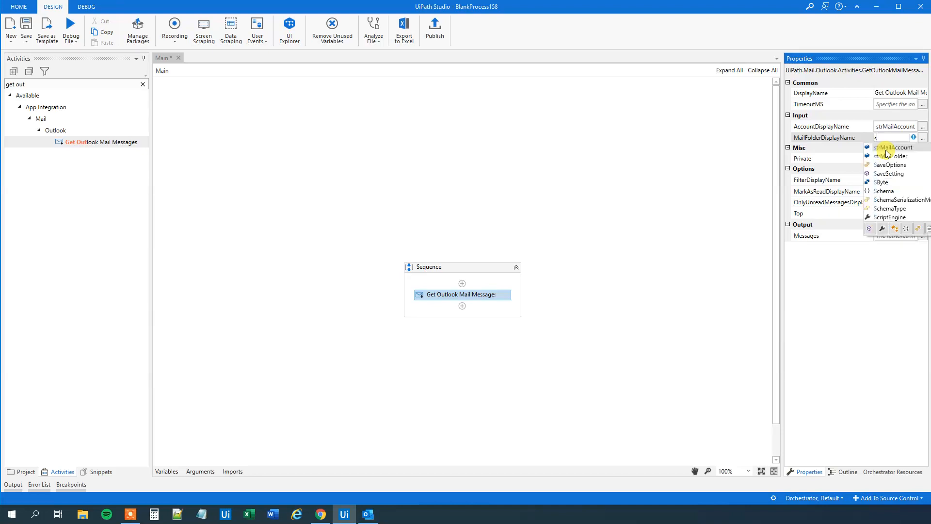
{"action": "left_click", "coordinate": [893, 157]}
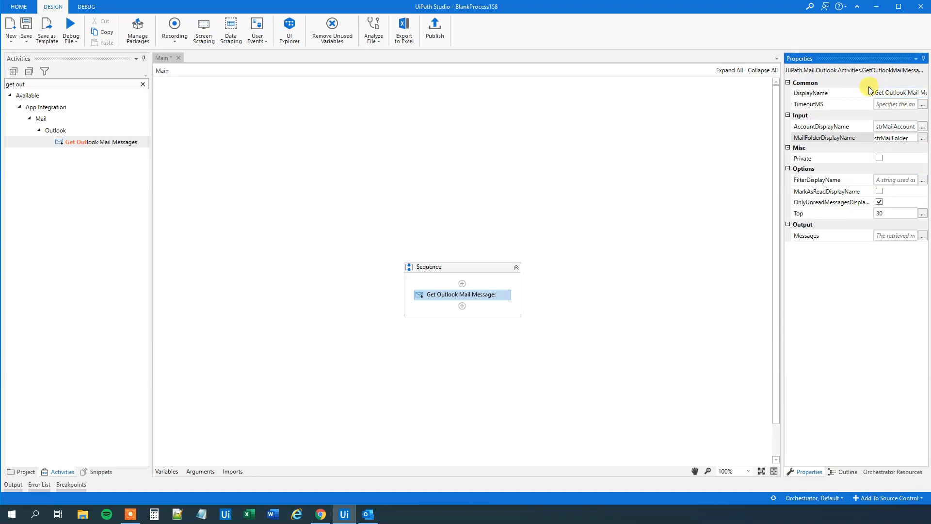
{"action": "mouse_move", "coordinate": [857, 205]}
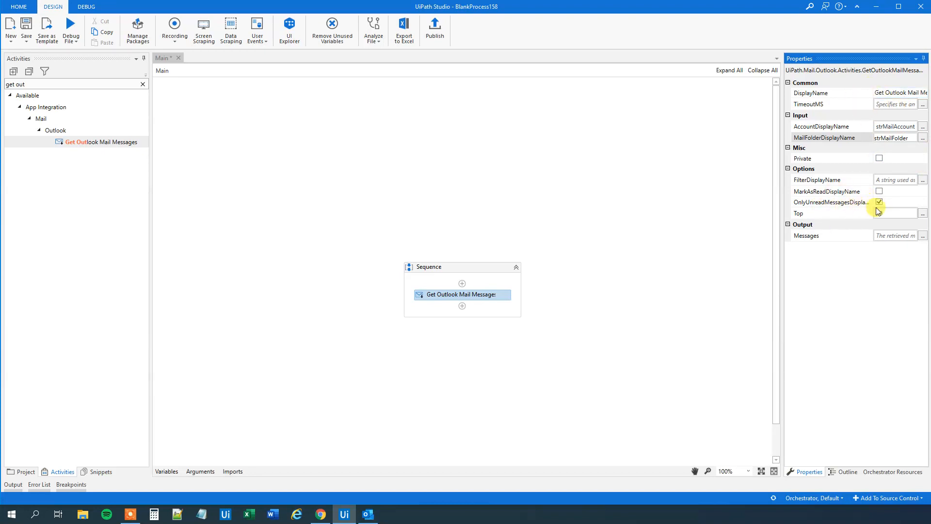
{"action": "left_click", "coordinate": [879, 202]}
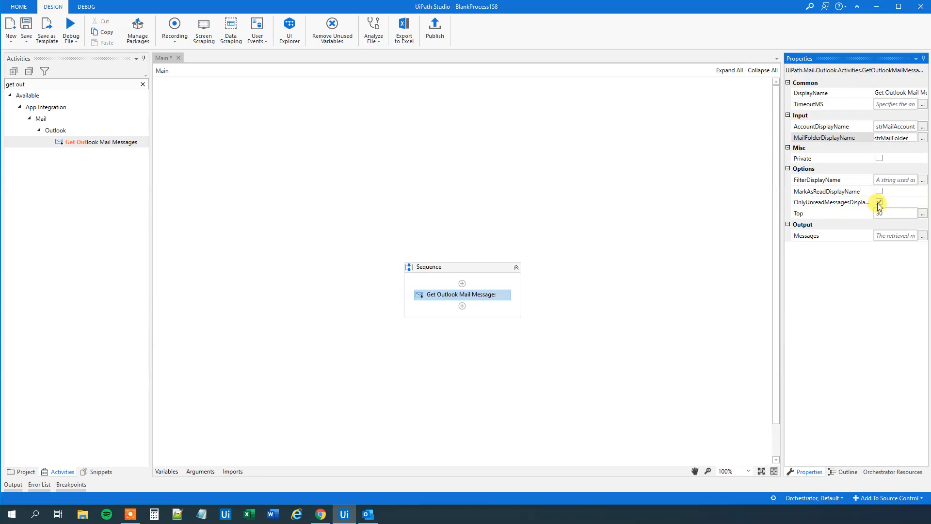
{"action": "left_click", "coordinate": [880, 201]}
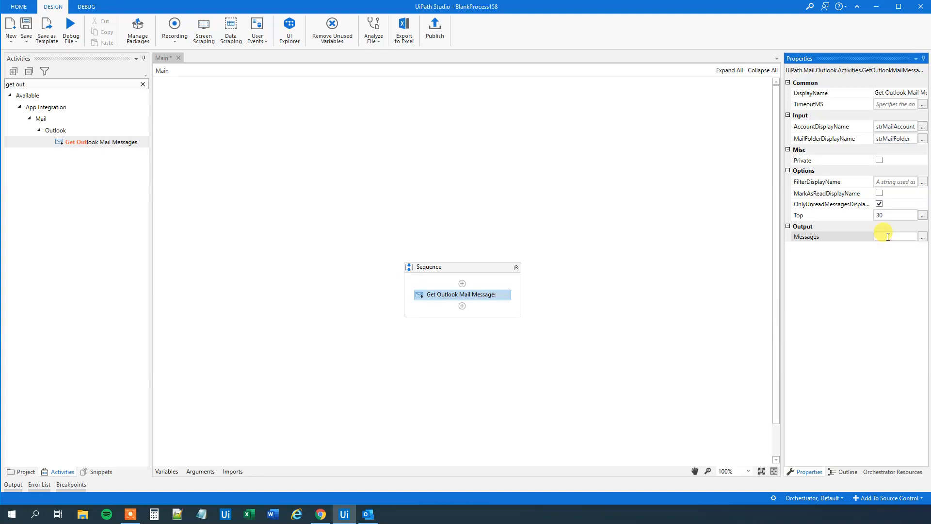
{"action": "type", "text": "listMails"}
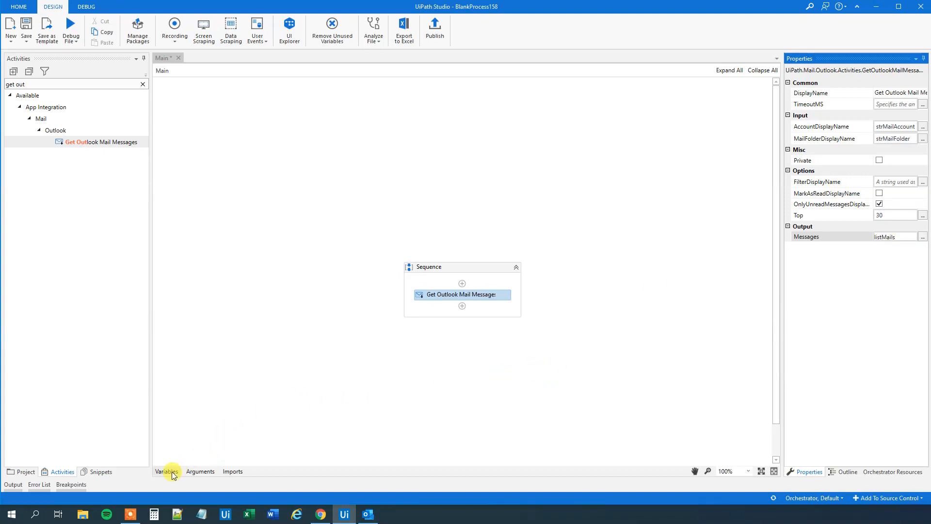
{"action": "left_click", "coordinate": [167, 471]}
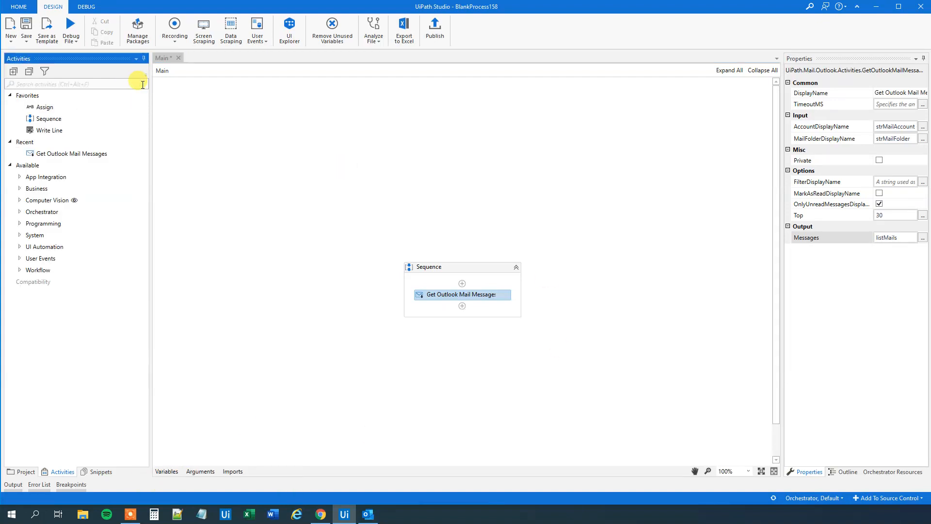
Step: Add a For Each of type System.Net.Mail.MailMessage over listMails after the mail step
{"action": "type", "text": "for each"}
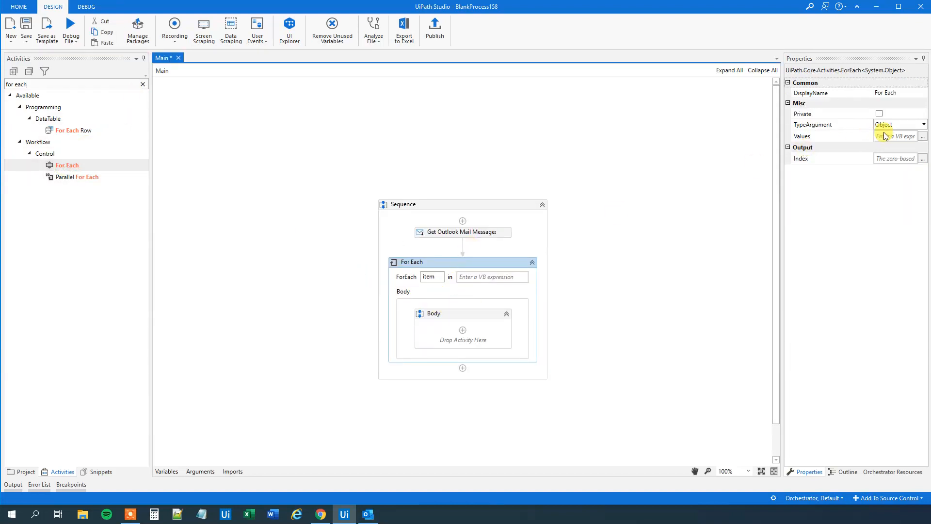
{"action": "left_click", "coordinate": [922, 124]}
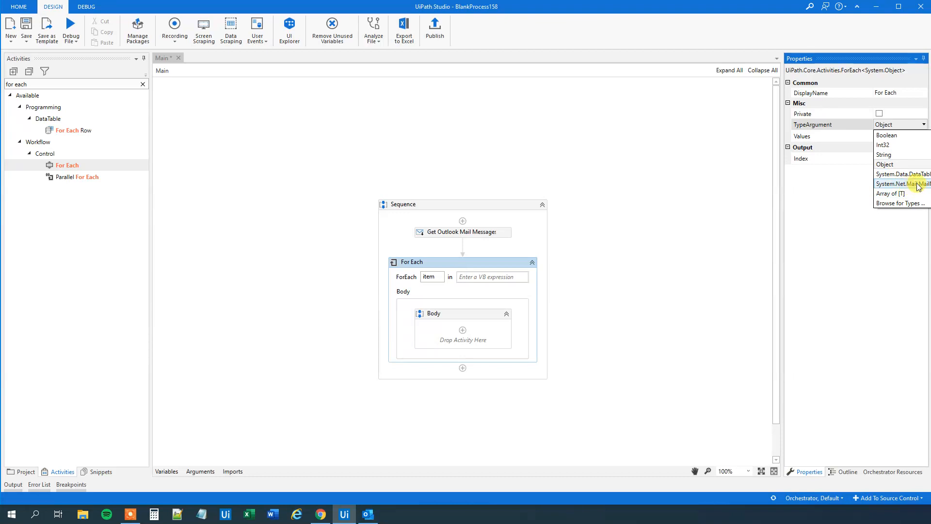
{"action": "left_click", "coordinate": [901, 183]}
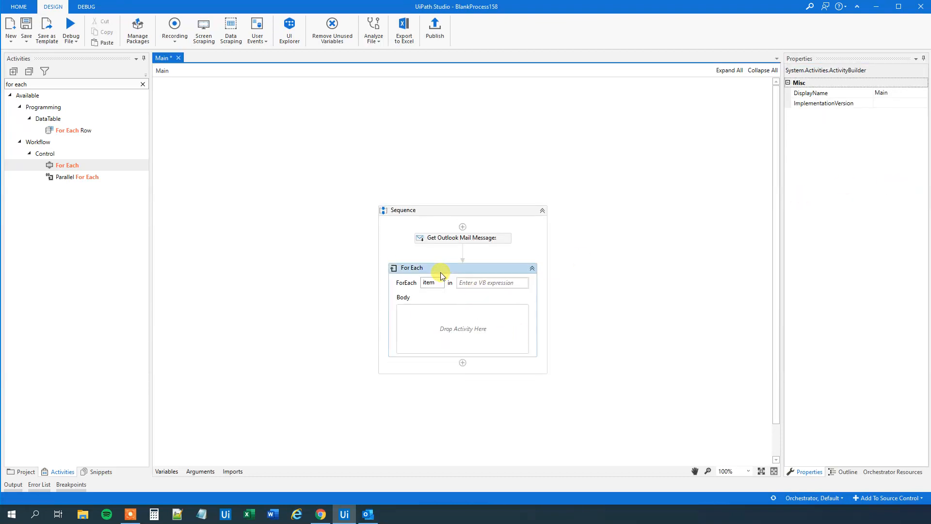
{"action": "left_click", "coordinate": [492, 282]}
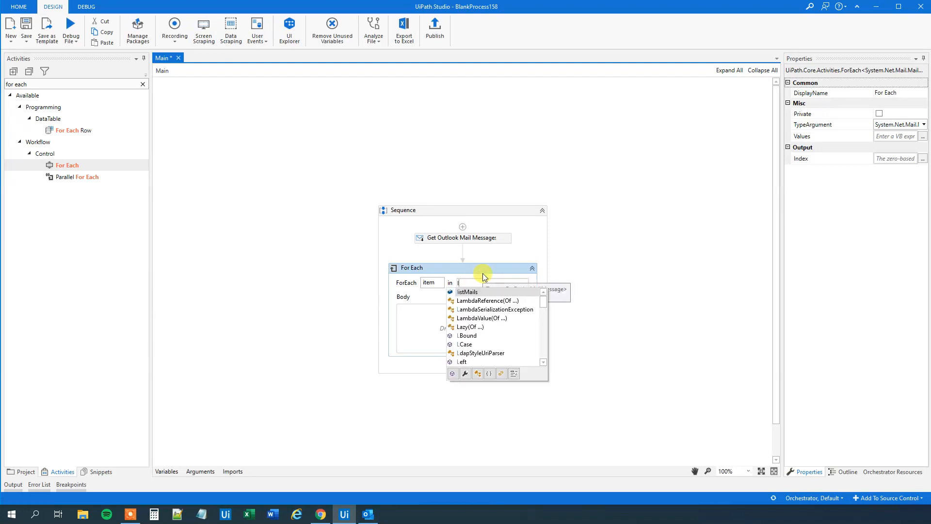
{"action": "left_click", "coordinate": [468, 291]}
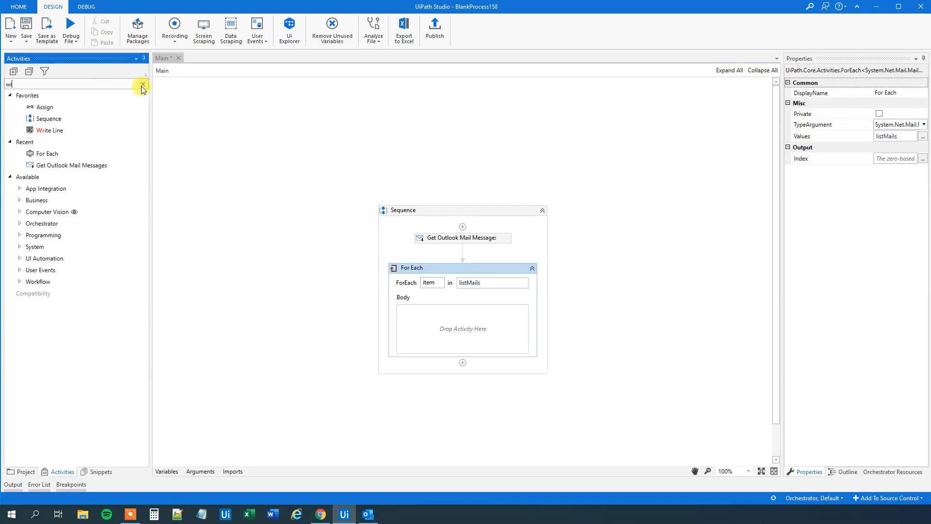
Step: Put a Write Line in the For Each body outputting item.Subject.ToString
{"action": "type", "text": "write"}
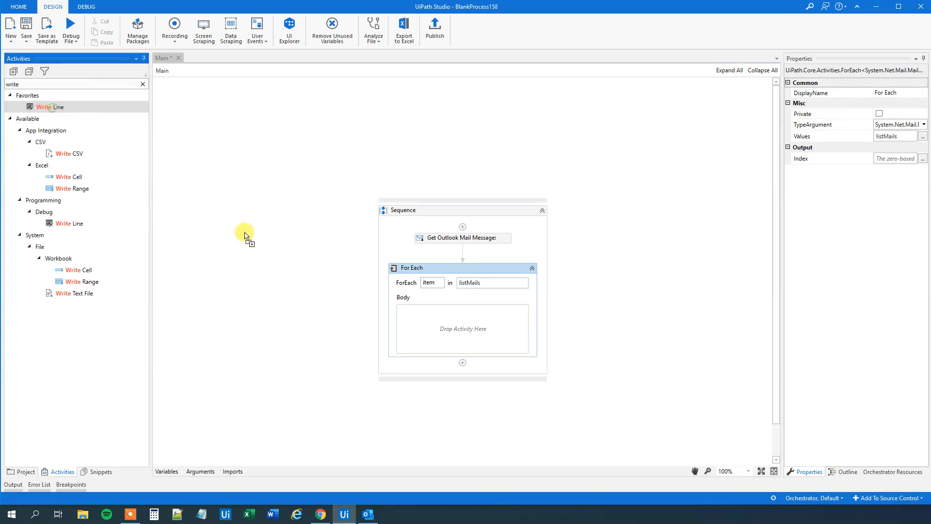
{"action": "left_click_drag", "start_coordinate": [50, 106], "coordinate": [462, 328]}
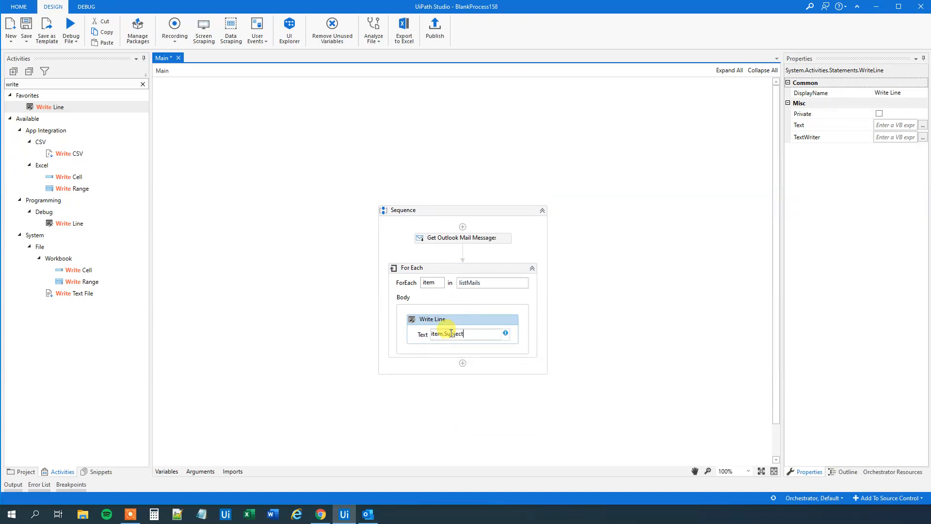
{"action": "type", "text": ".to"}
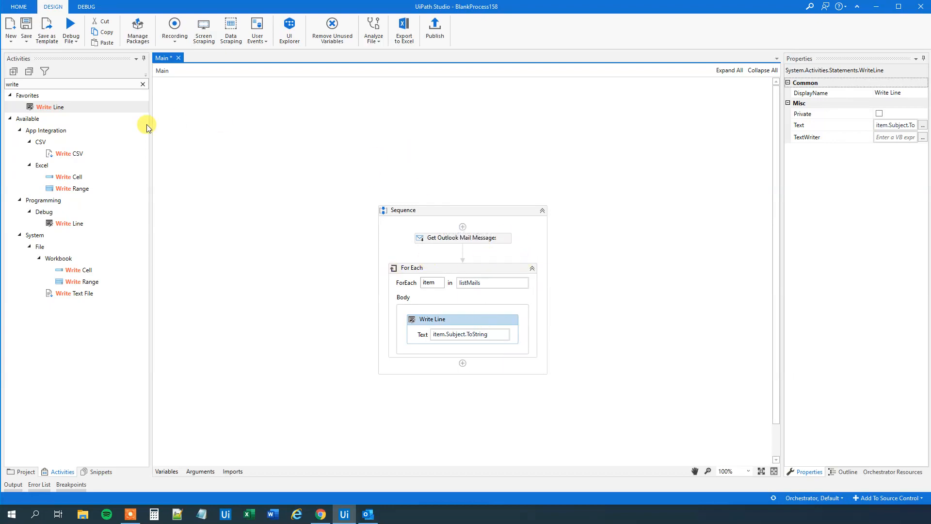
{"action": "left_click", "coordinate": [71, 28]}
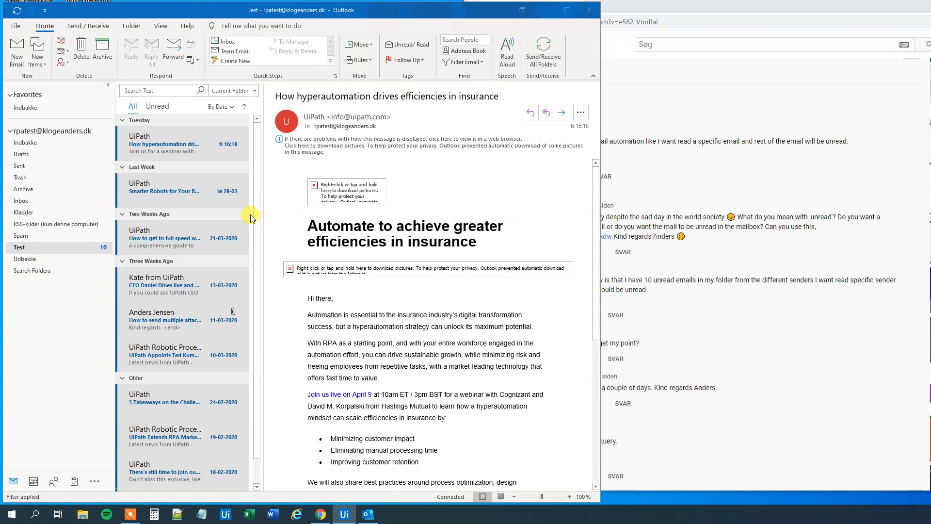
{"action": "mouse_move", "coordinate": [276, 171]}
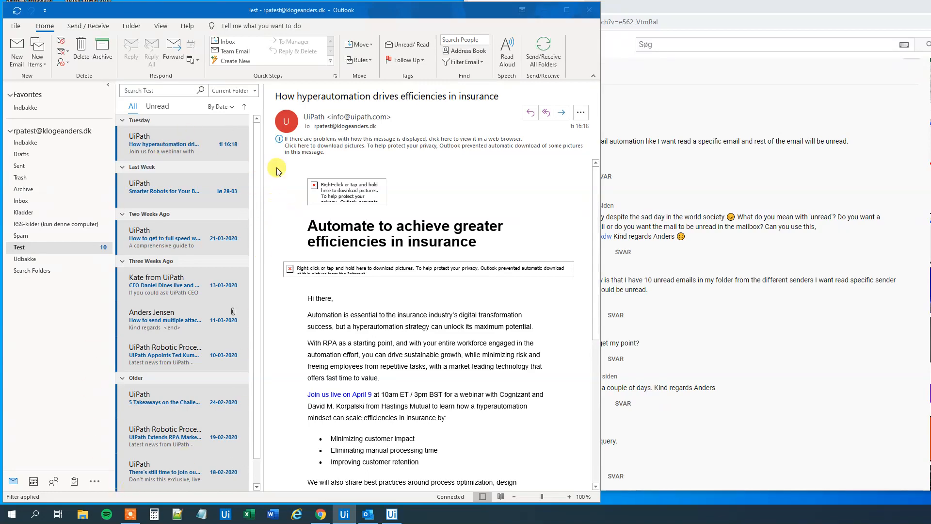
{"action": "left_click", "coordinate": [344, 515]}
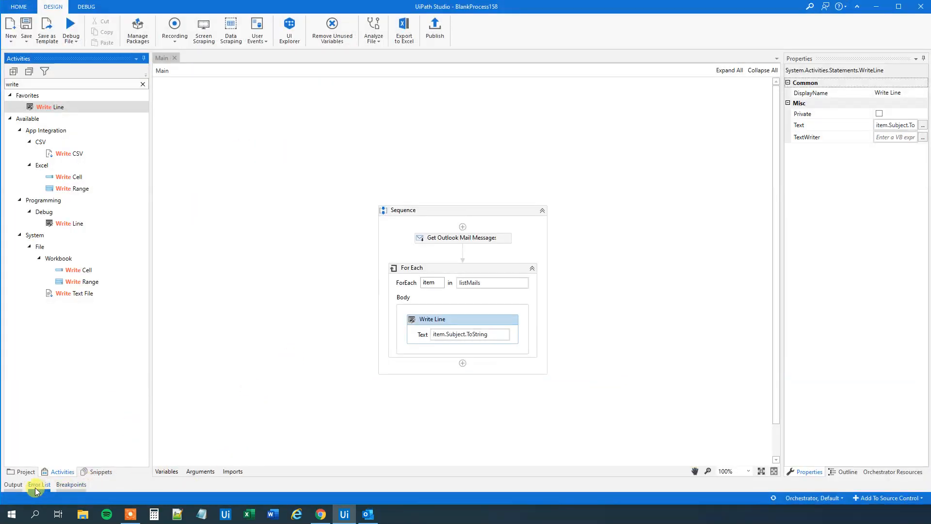
{"action": "left_click", "coordinate": [12, 484]}
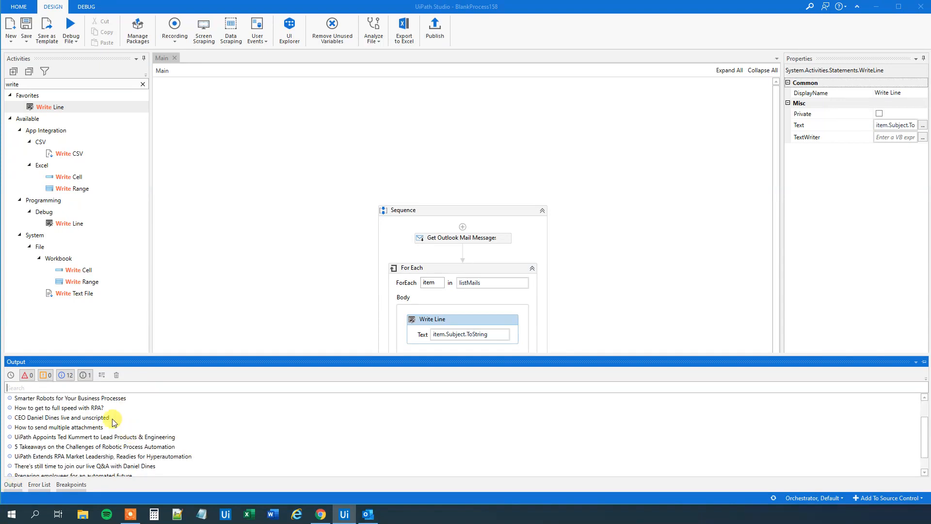
{"action": "mouse_move", "coordinate": [169, 430]}
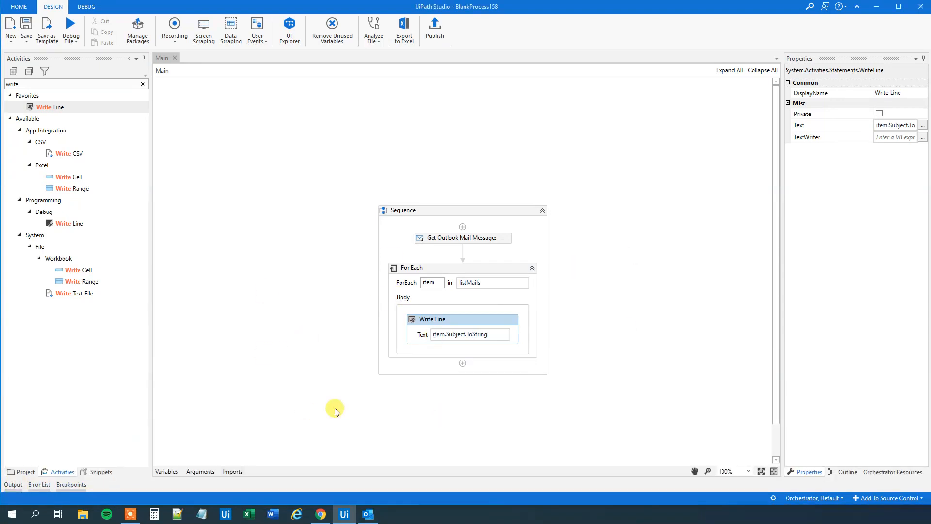
{"action": "left_click", "coordinate": [367, 514]}
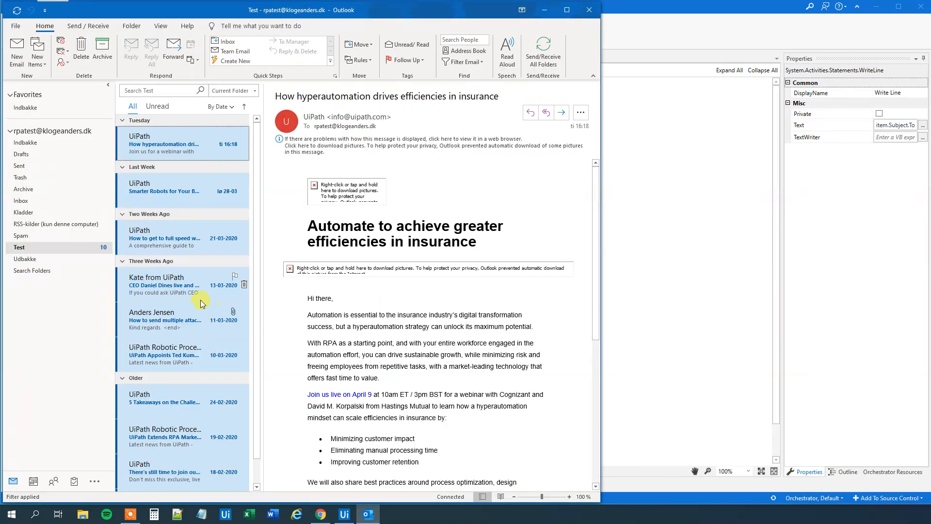
{"action": "left_click", "coordinate": [343, 514]}
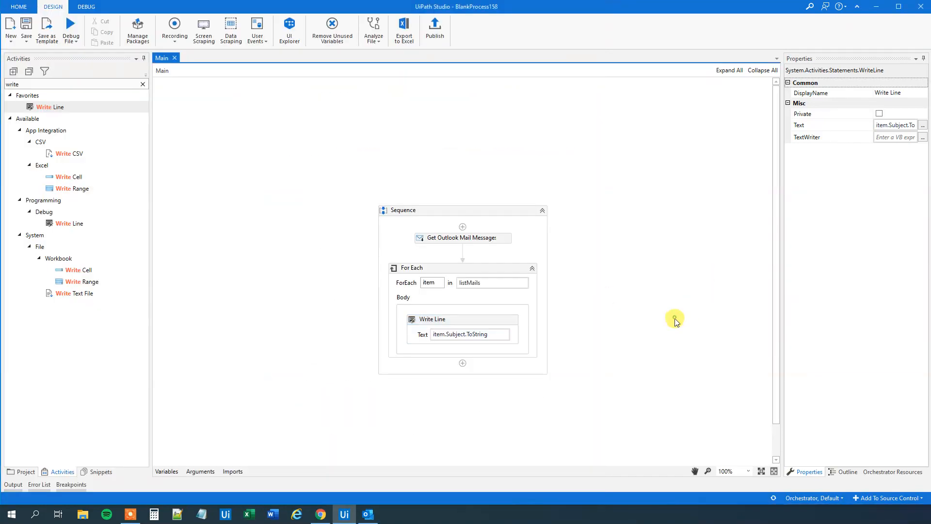
Step: Open the Filter property's Expression Editor and start the [senderemailaddress] condition
{"action": "left_click", "coordinate": [463, 237]}
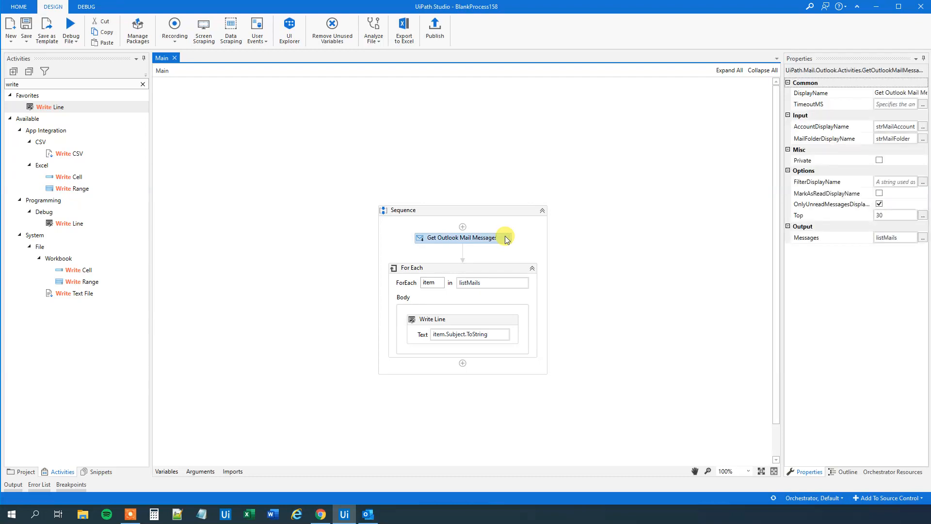
{"action": "mouse_move", "coordinate": [666, 212]}
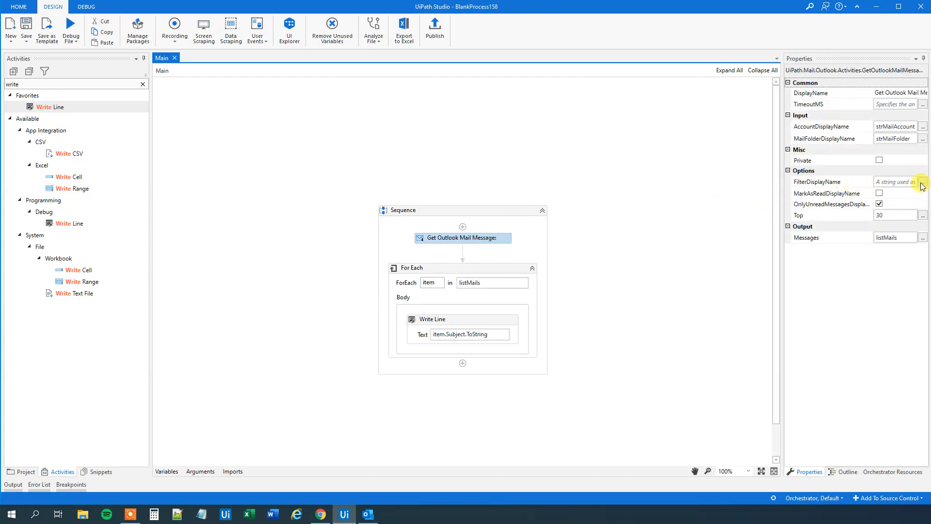
{"action": "left_click", "coordinate": [923, 182]}
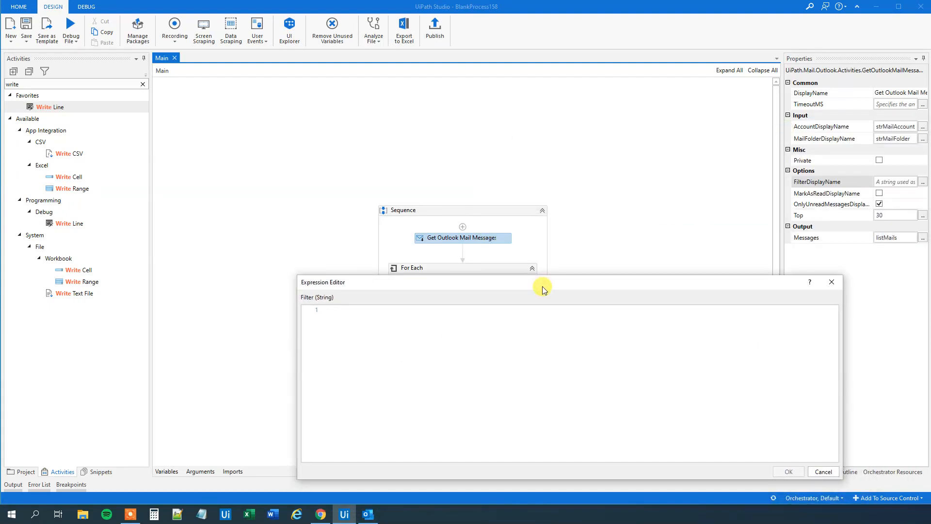
{"action": "left_click", "coordinate": [324, 309]}
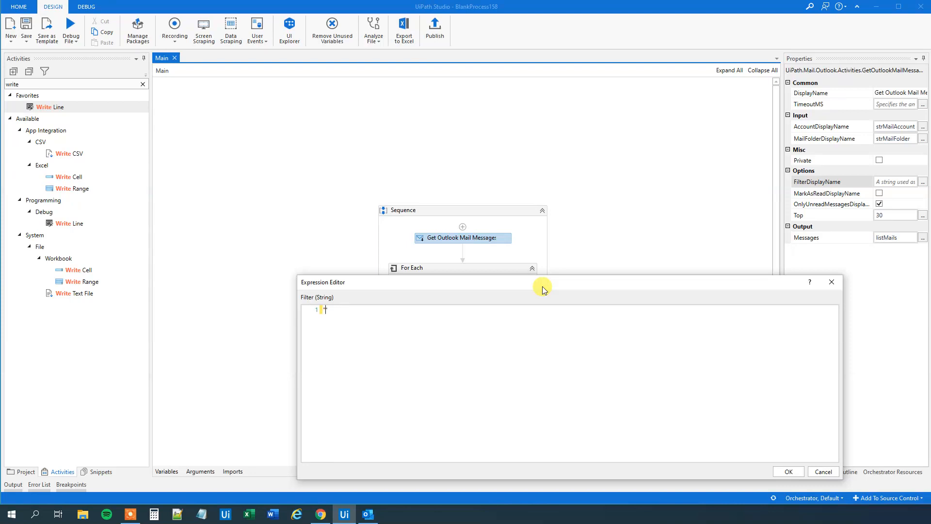
{"action": "type", "text": "\""}
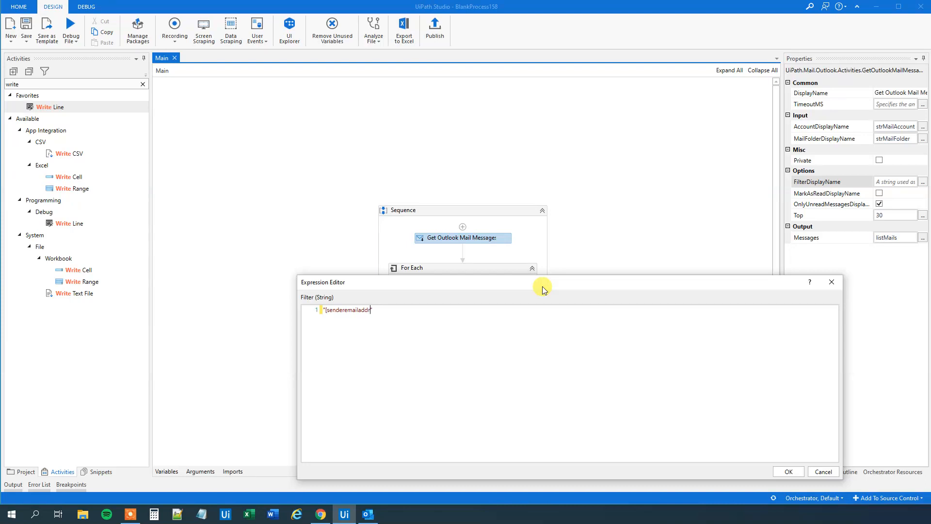
{"action": "type", "text": "ess\""}
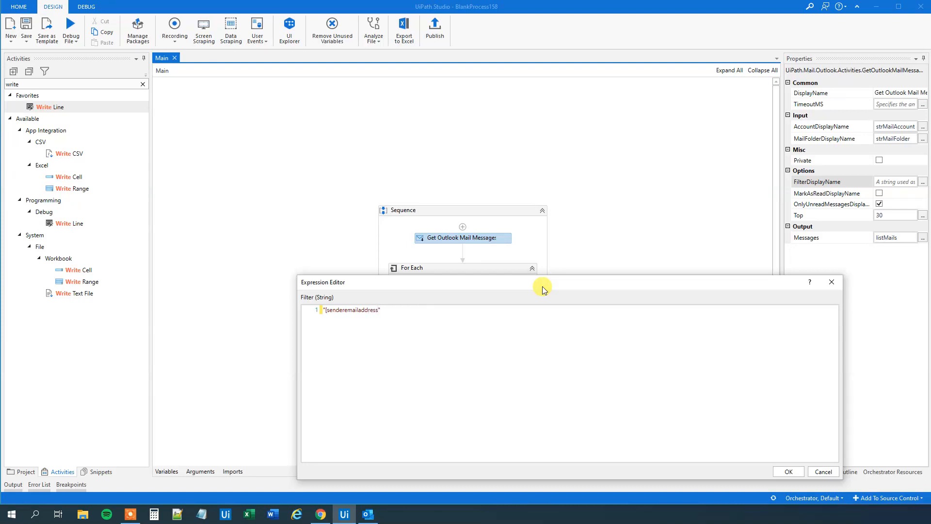
{"action": "key", "text": "Backspace"}
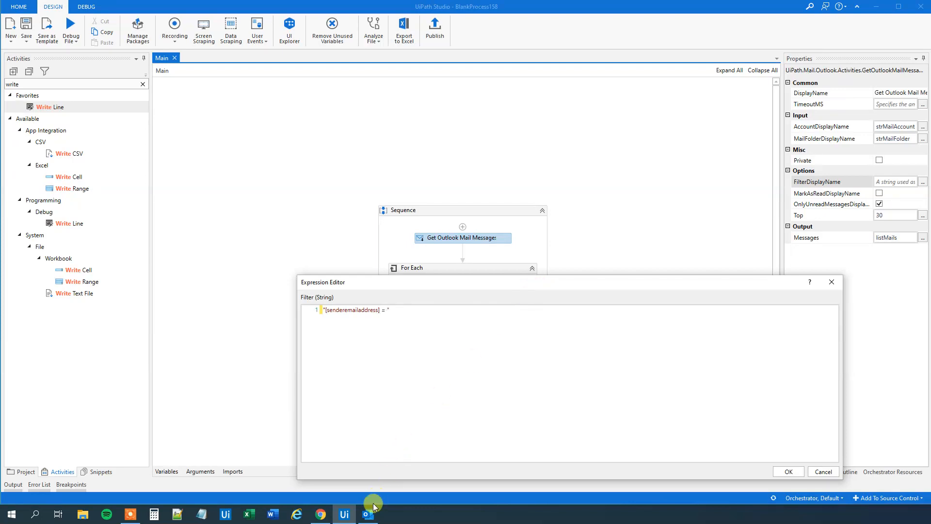
{"action": "left_click", "coordinate": [368, 514]}
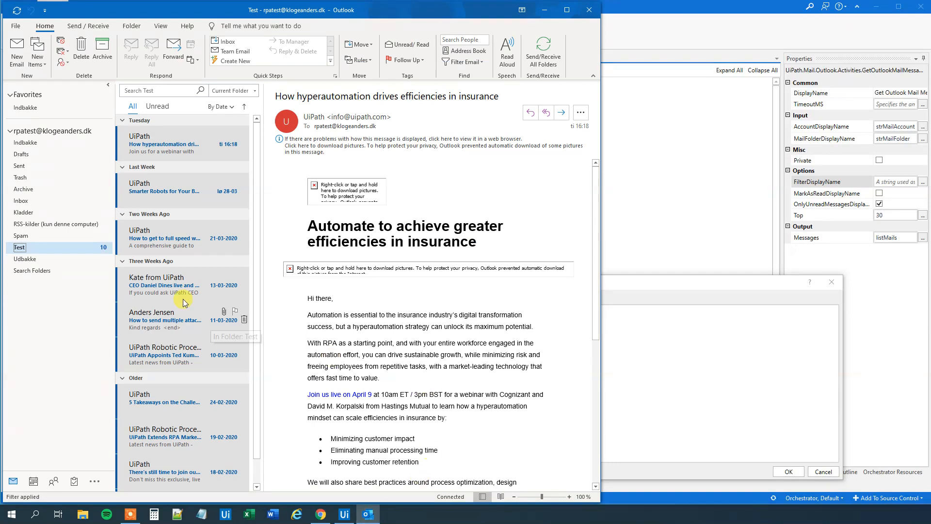
{"action": "left_click", "coordinate": [164, 285]}
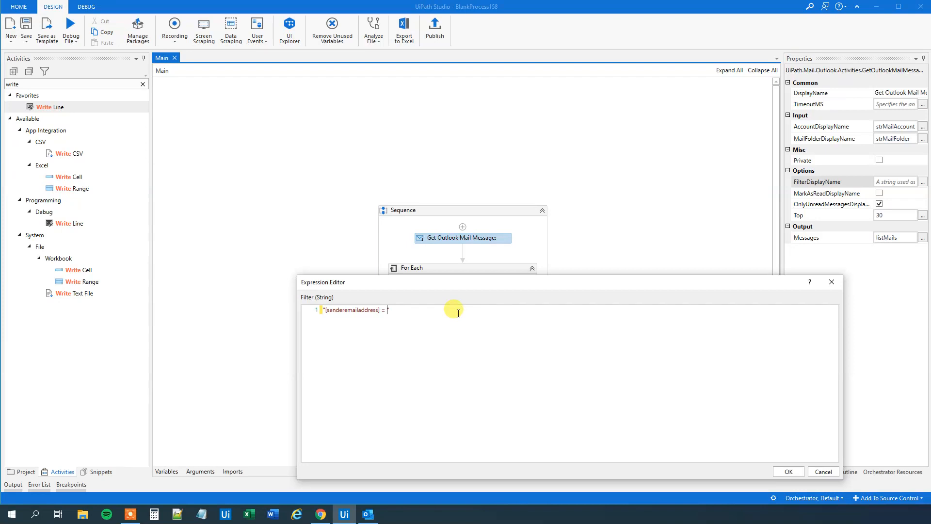
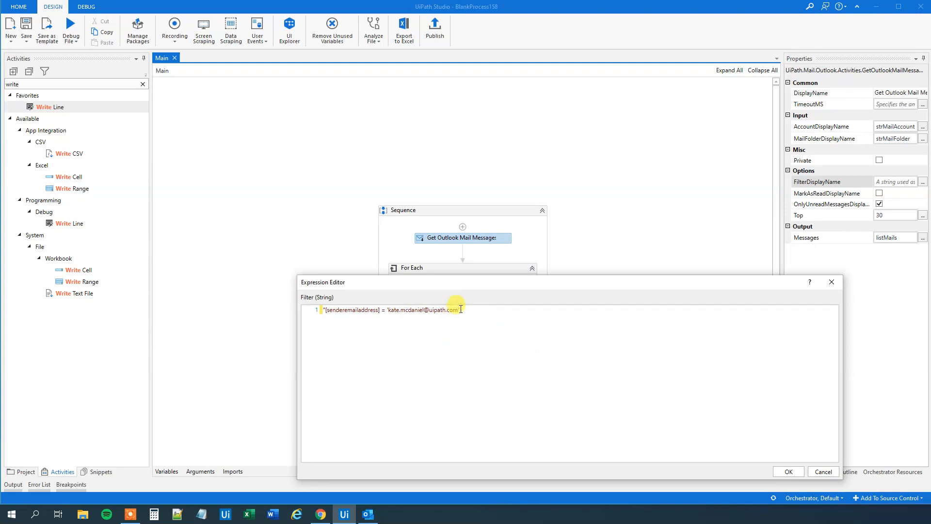
{"action": "left_click", "coordinate": [788, 472]}
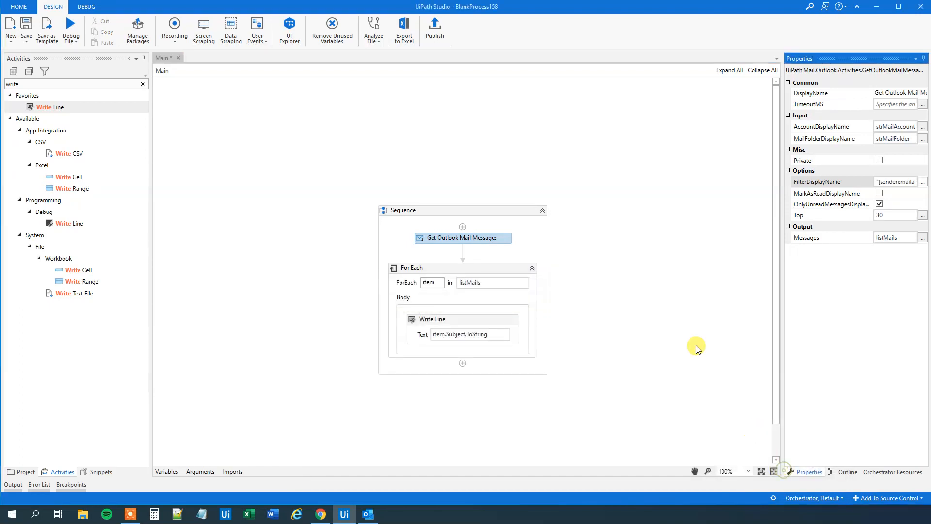
{"action": "mouse_move", "coordinate": [452, 300]}
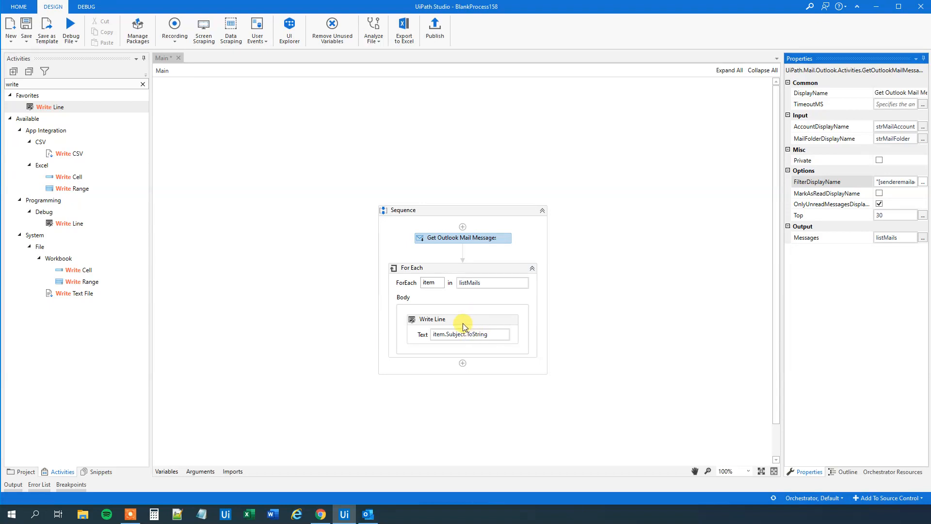
{"action": "mouse_move", "coordinate": [505, 237]}
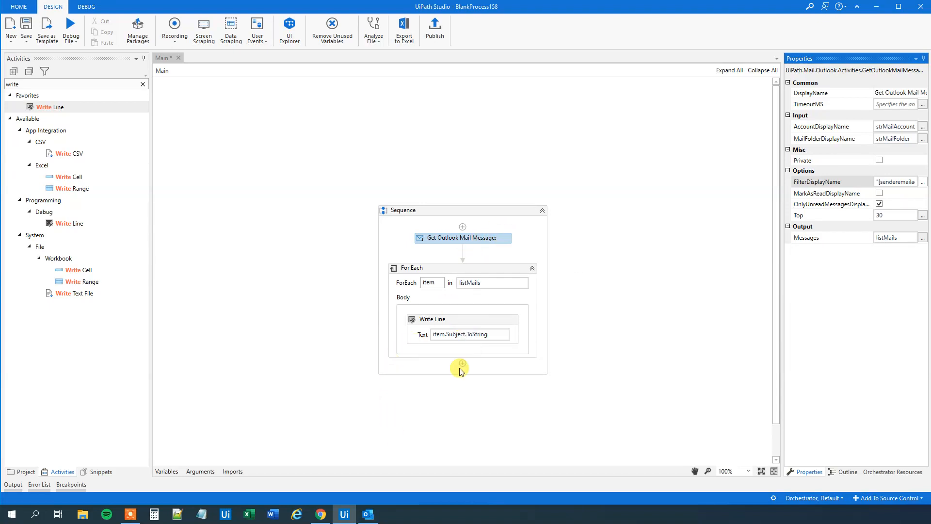
Step: Run the workflow and compare the two printed subjects with Kate's unread mails in Outlook
{"action": "left_click", "coordinate": [70, 30]}
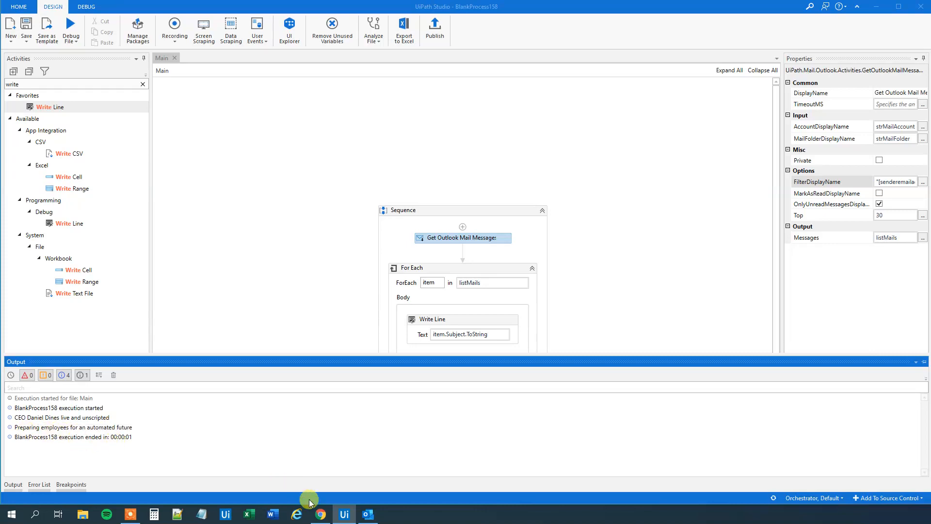
{"action": "left_click", "coordinate": [367, 514]}
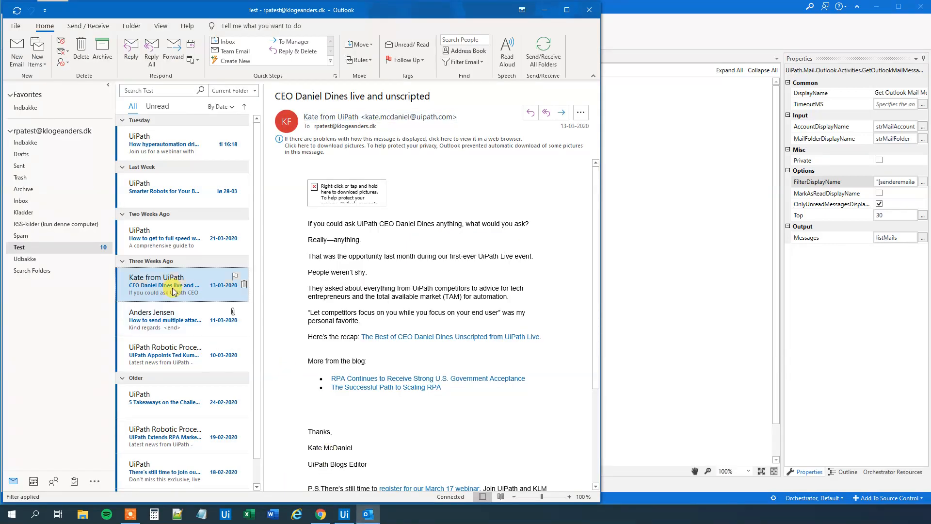
{"action": "mouse_move", "coordinate": [210, 283]}
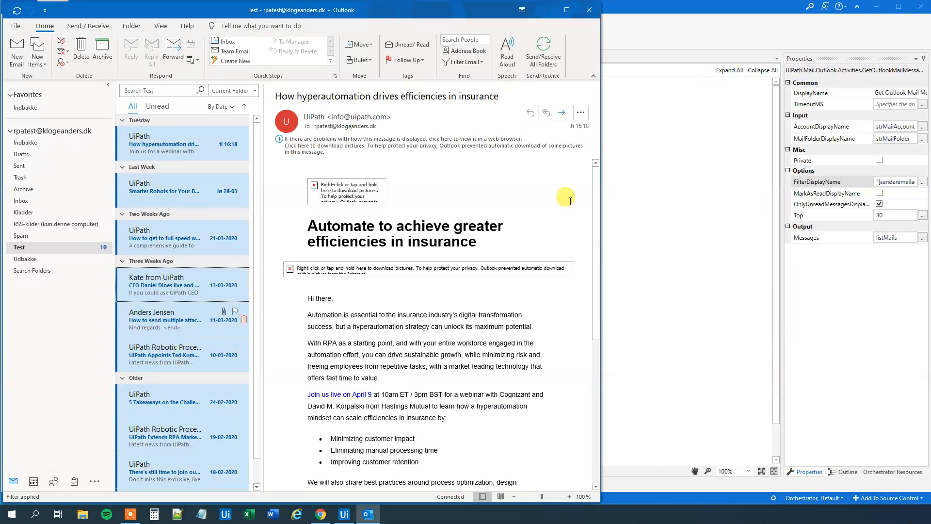
{"action": "left_click", "coordinate": [343, 515]}
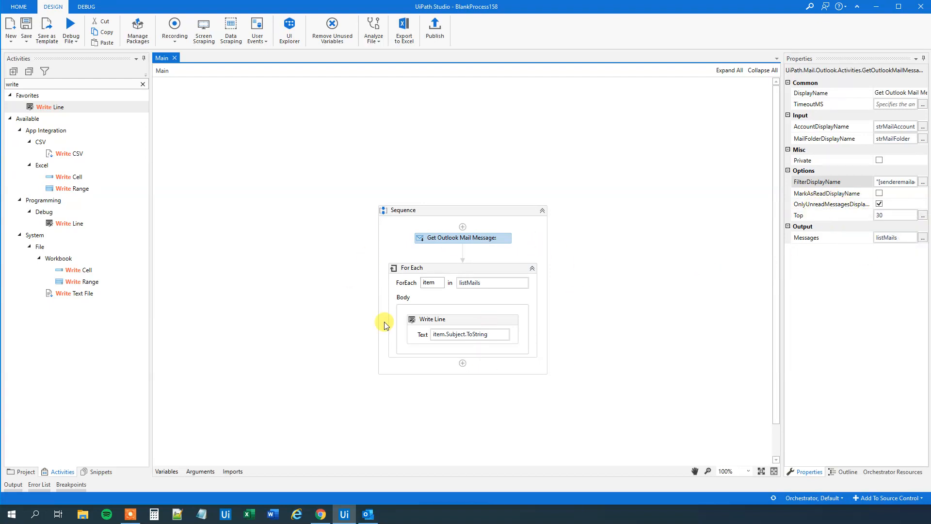
Step: Enable MarkAsRead, rerun, and confirm Outlook's Test folder now shows eight unread messages
{"action": "left_click", "coordinate": [879, 193]}
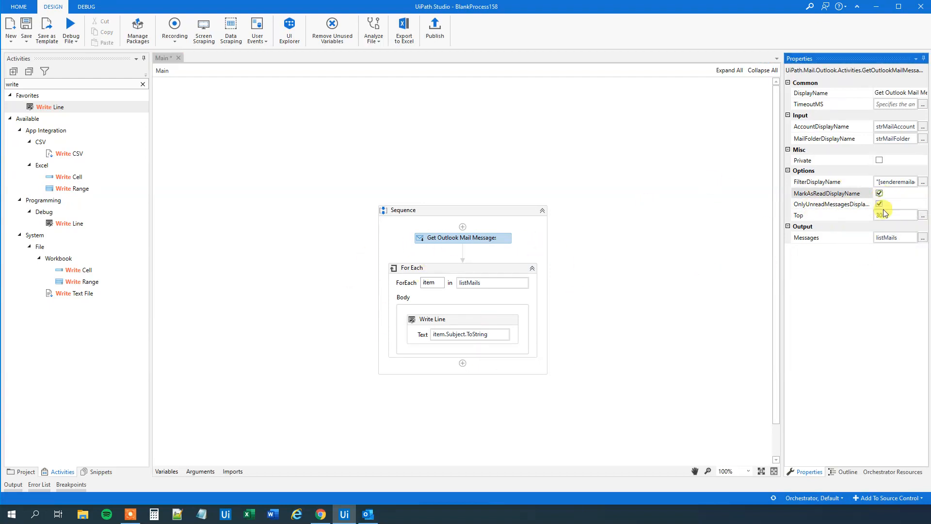
{"action": "left_click", "coordinate": [367, 514]}
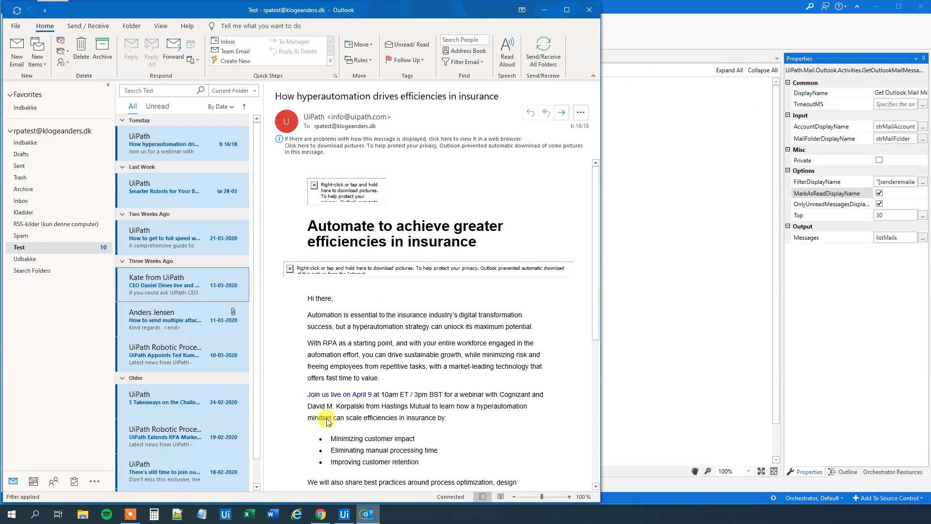
{"action": "mouse_move", "coordinate": [615, 17]}
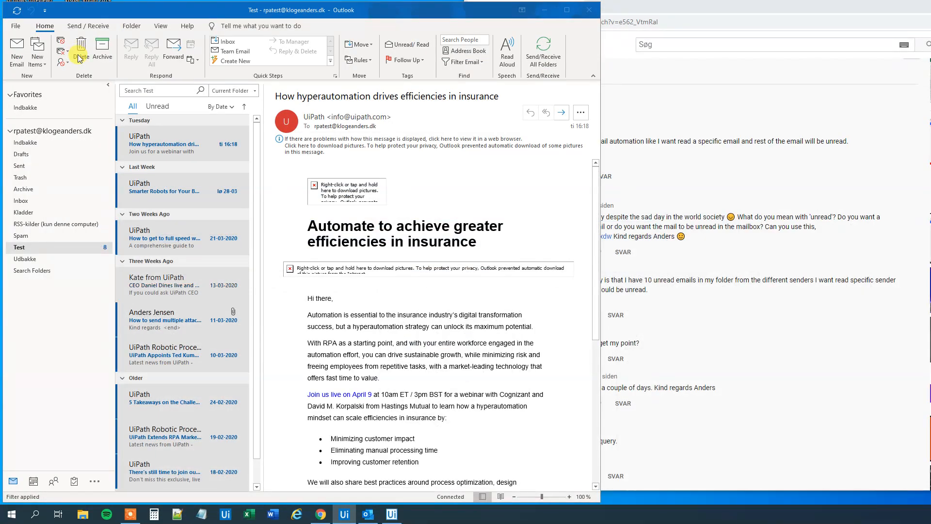
{"action": "left_click", "coordinate": [344, 514]}
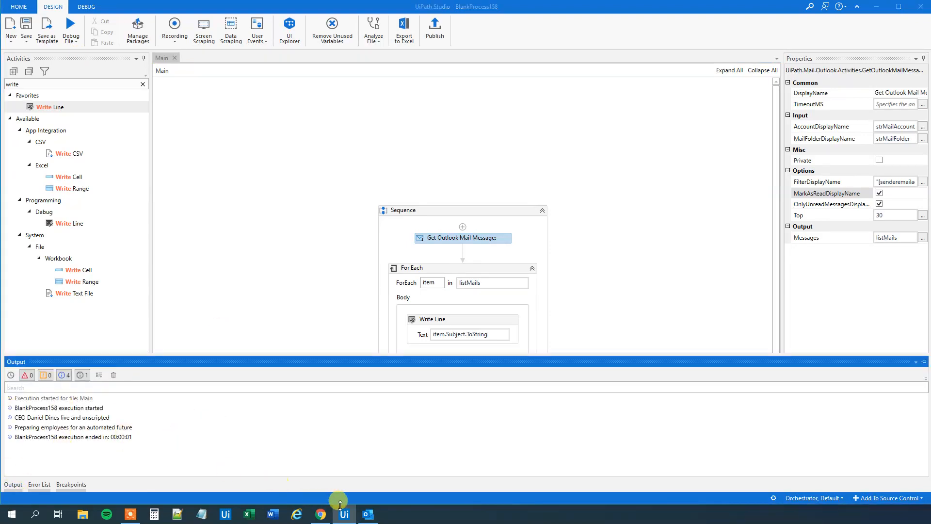
{"action": "left_click", "coordinate": [367, 513]}
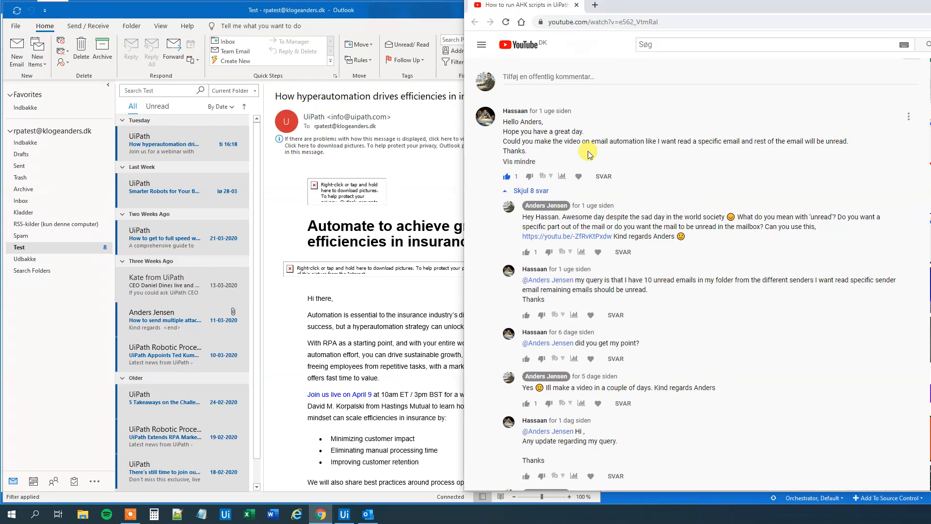
{"action": "mouse_move", "coordinate": [636, 175]}
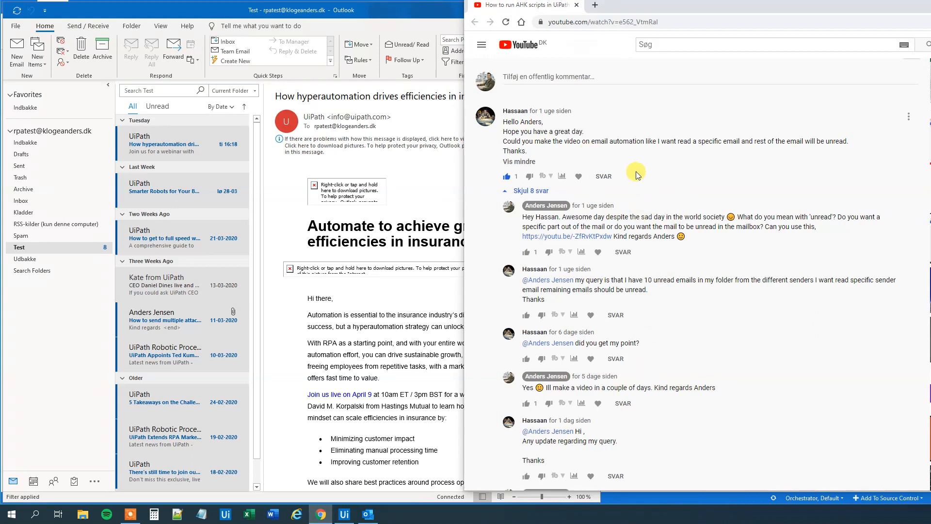